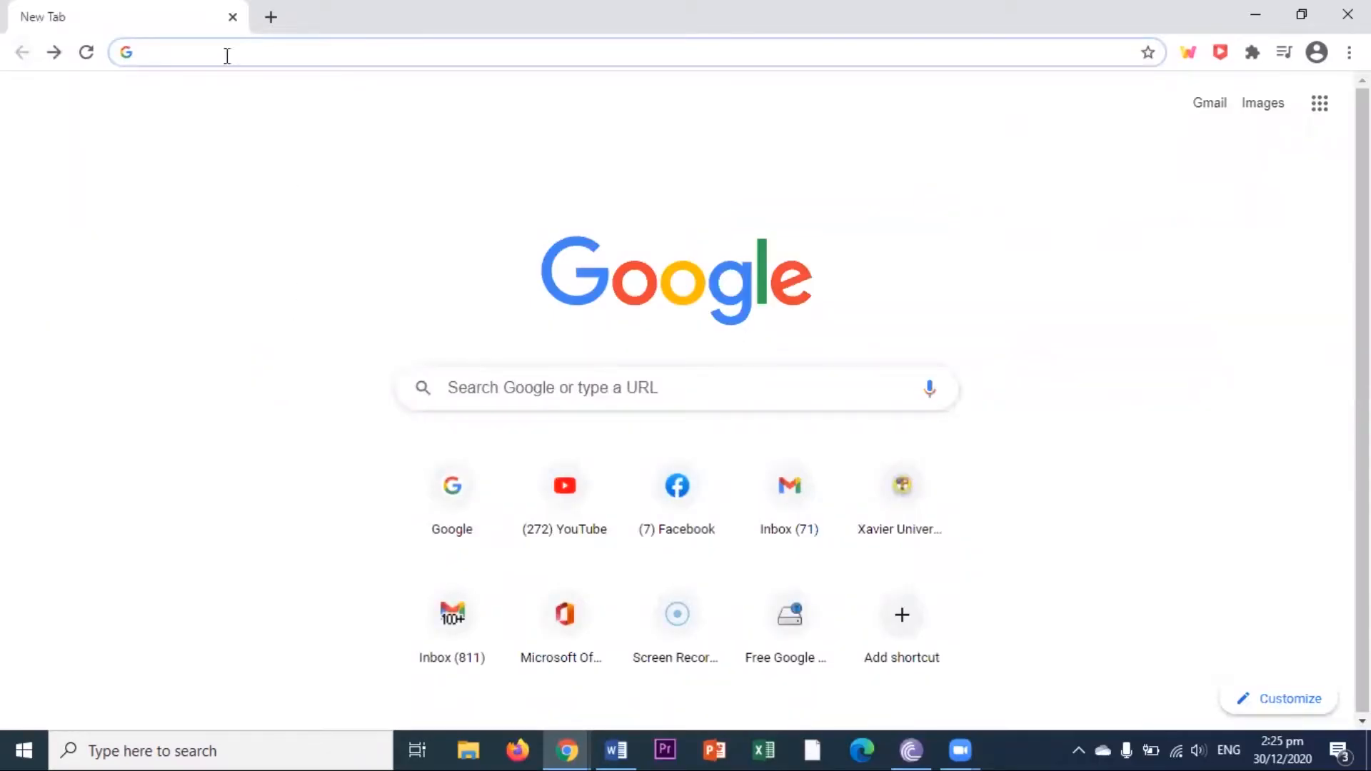
Paste the screencast-o-matic.com/screen-recorder address and scroll down to 'Need to work offline?'
{"action": "right_click", "coordinate": [227, 53]}
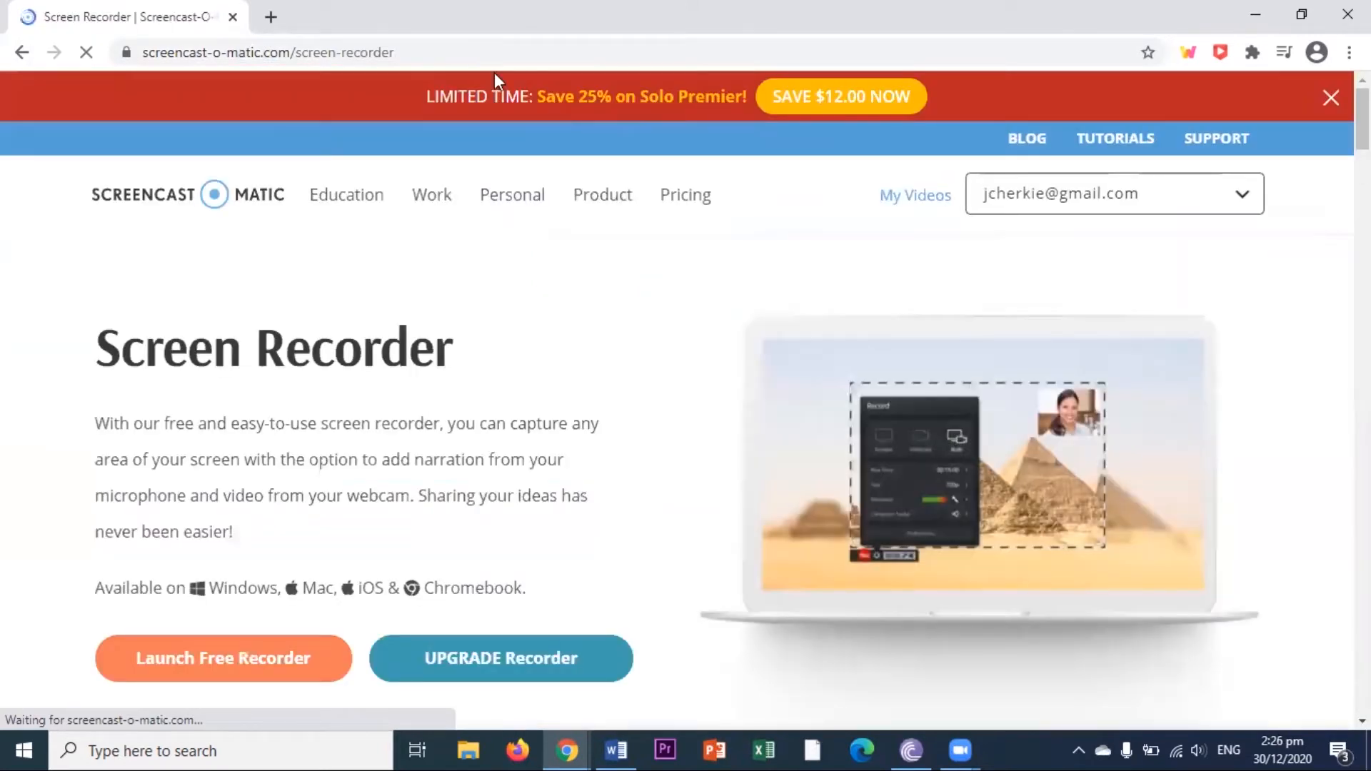
{"action": "scroll", "scroll_direction": "down", "scroll_amount": 3}
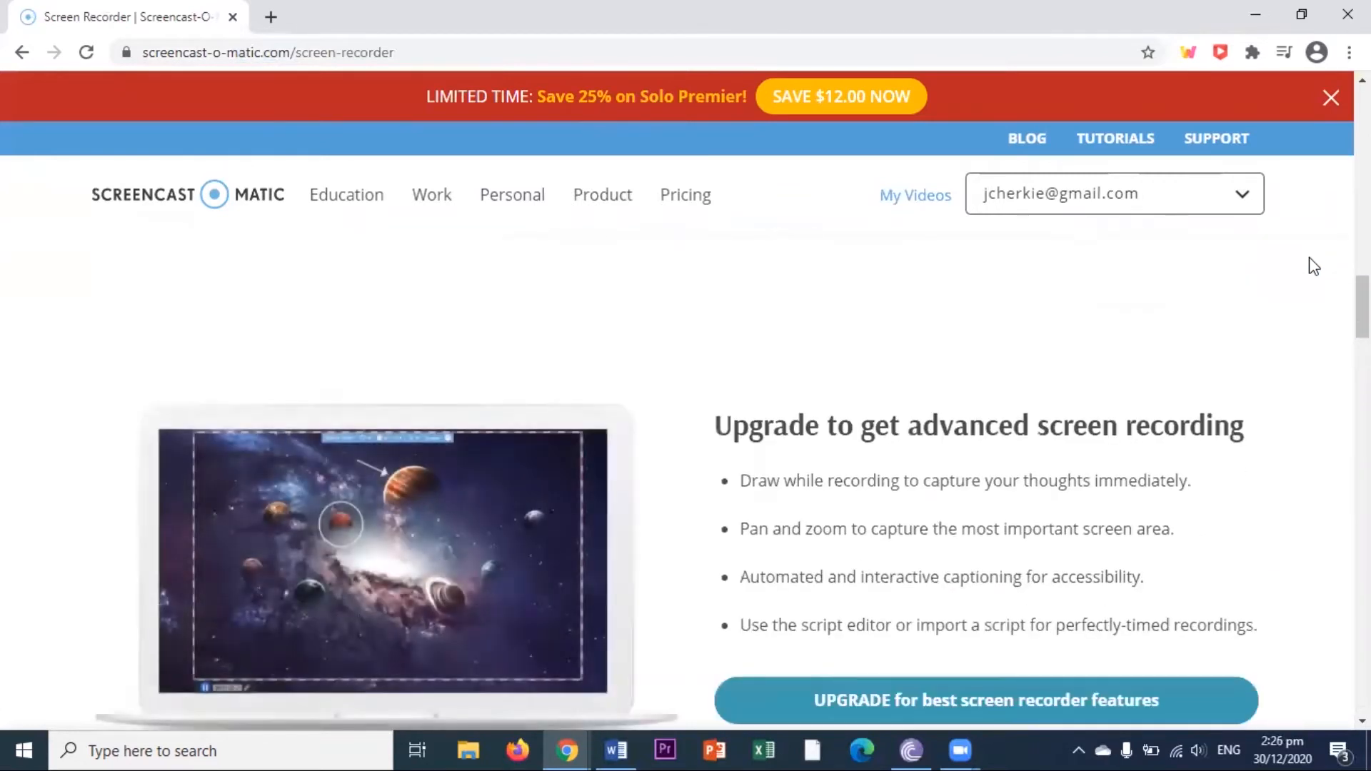
{"action": "scroll", "scroll_direction": "down", "scroll_amount": 3}
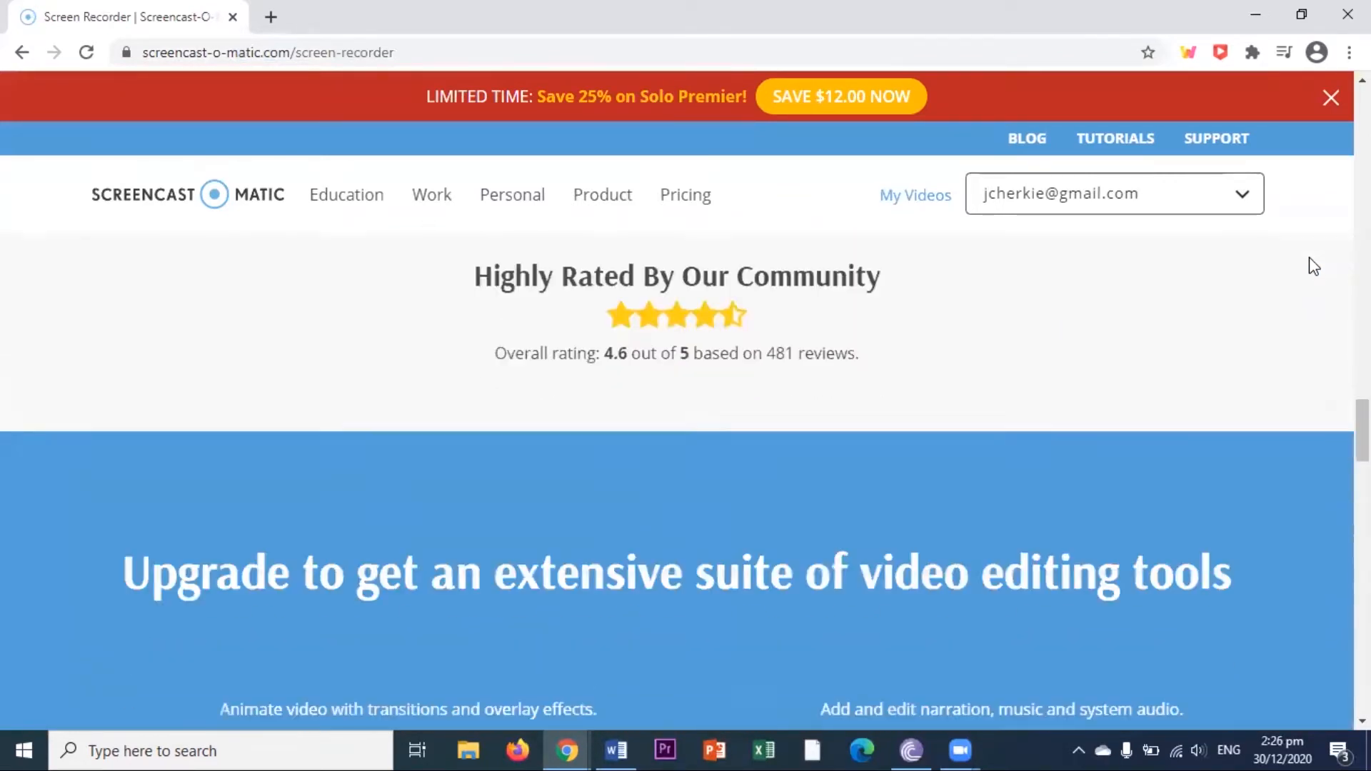
{"action": "scroll", "scroll_direction": "down", "scroll_amount": 3}
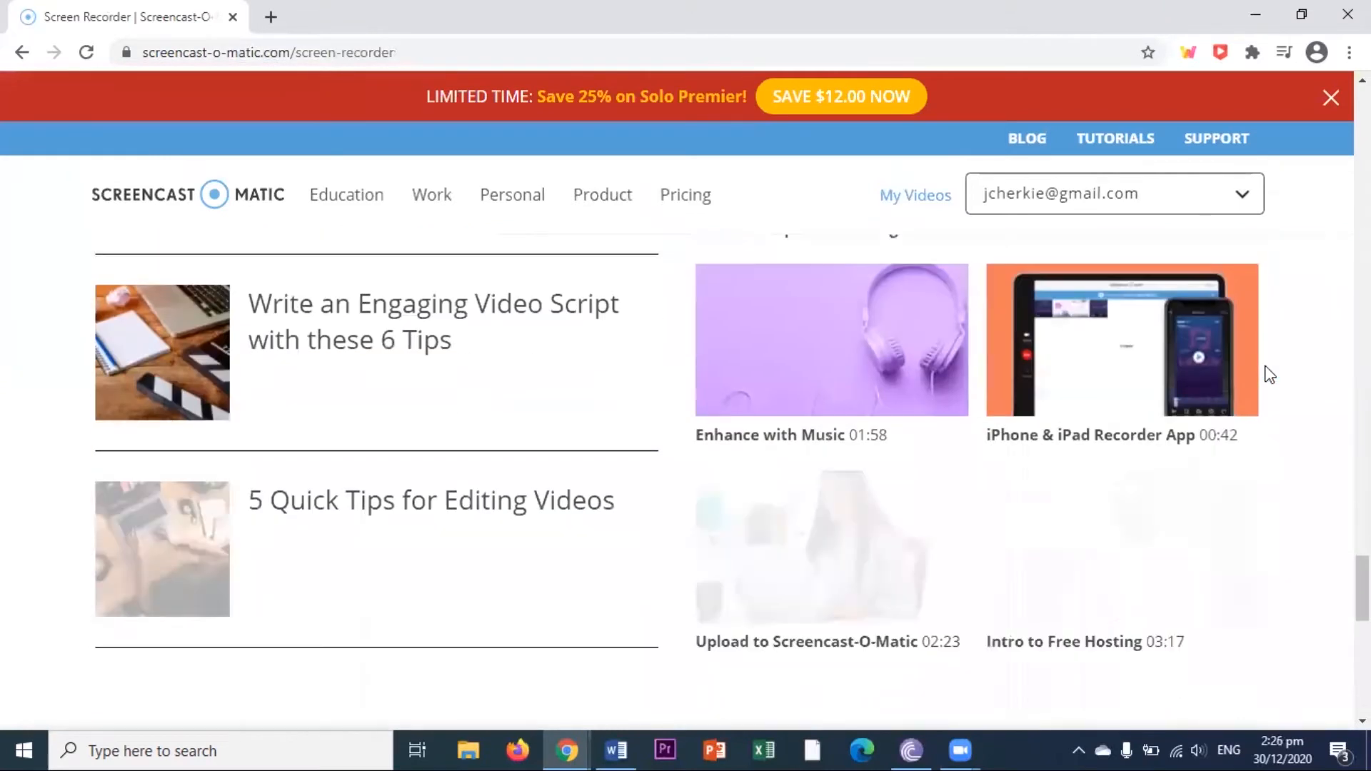
{"action": "scroll", "scroll_direction": "down", "scroll_amount": 3}
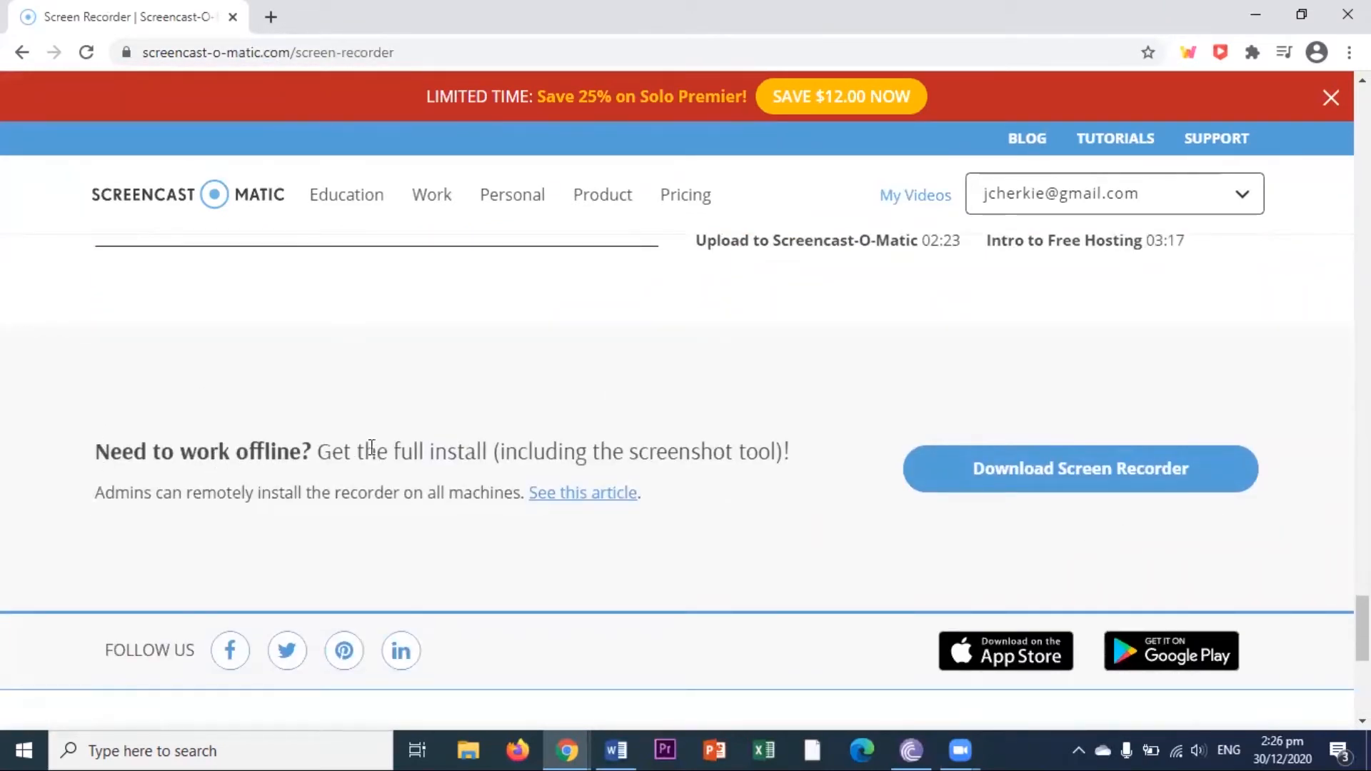
{"action": "mouse_move", "coordinate": [905, 478]}
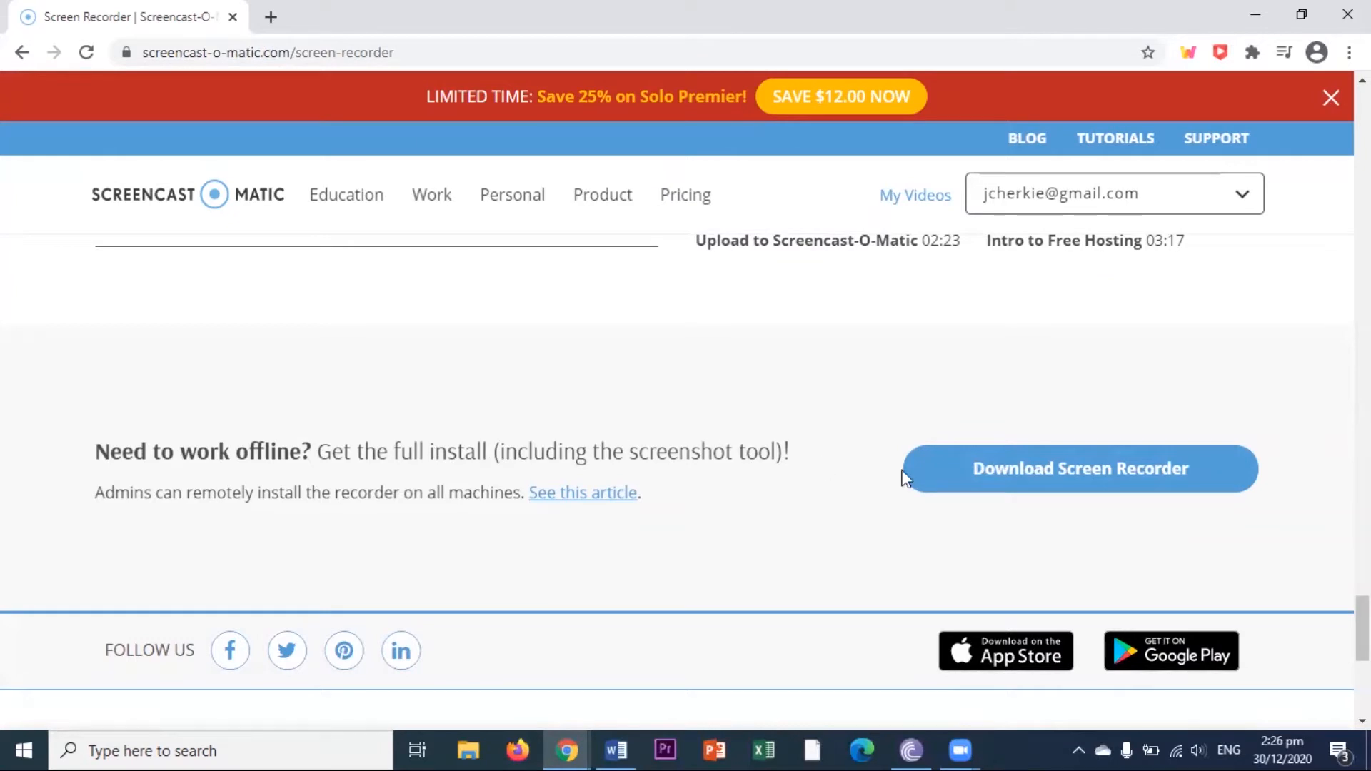
Download the offline Screen Recorder installer and open the .exe from Chrome's download bar
{"action": "left_click", "coordinate": [1058, 480]}
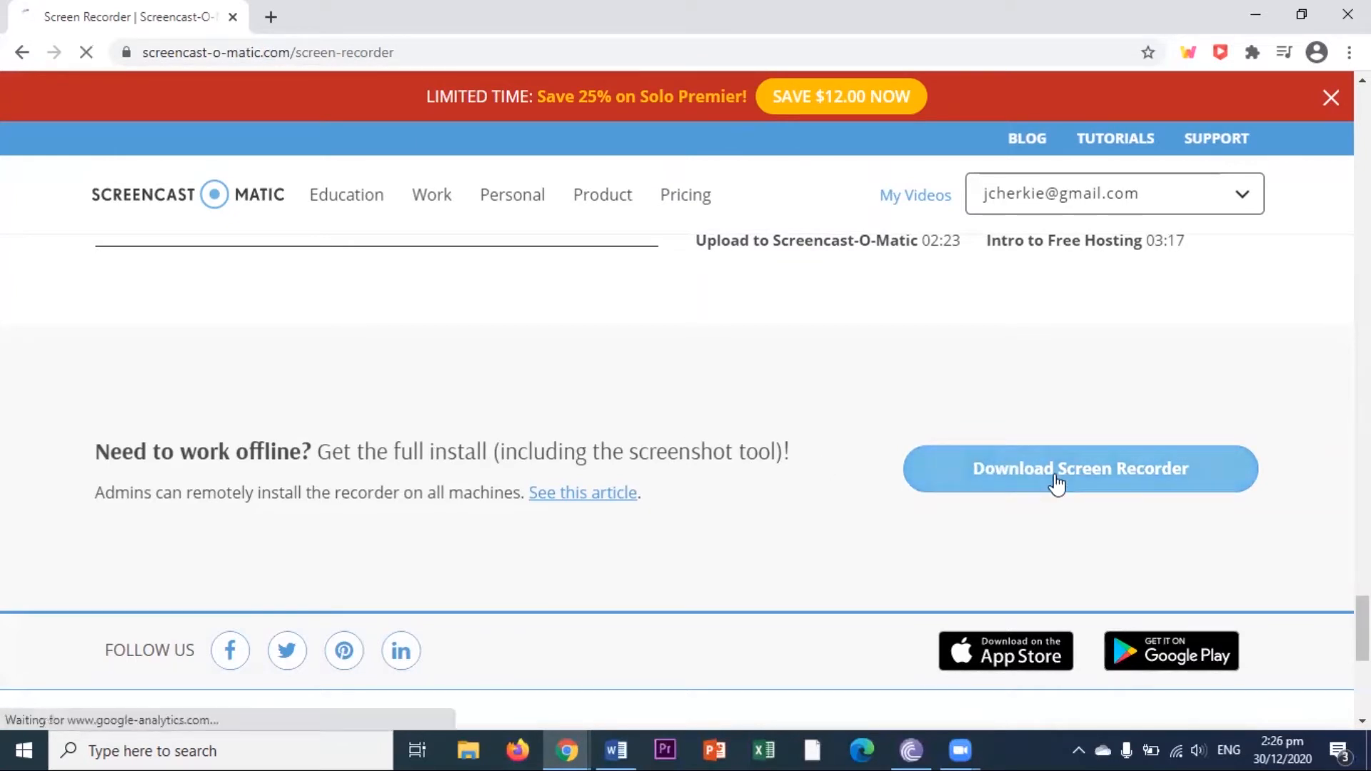
{"action": "left_click", "coordinate": [1079, 468]}
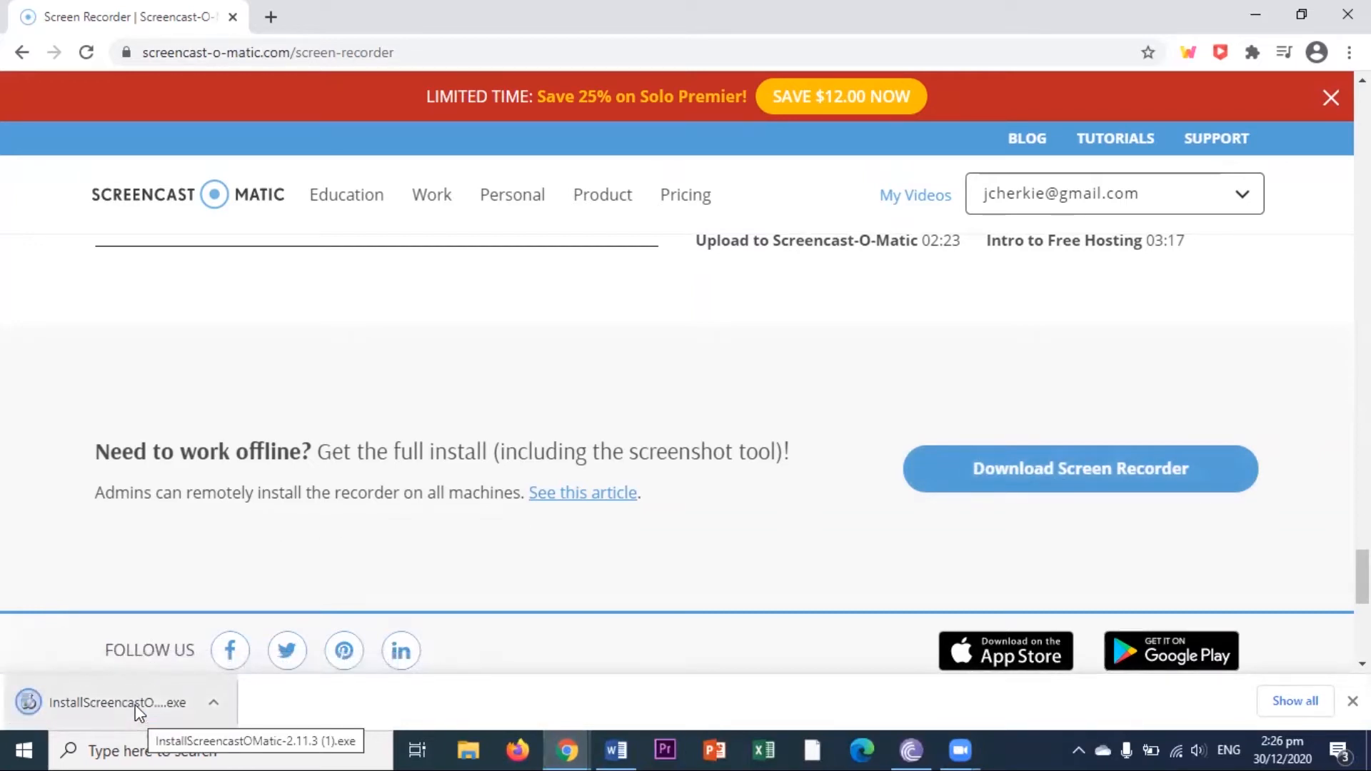
{"action": "left_click", "coordinate": [111, 702]}
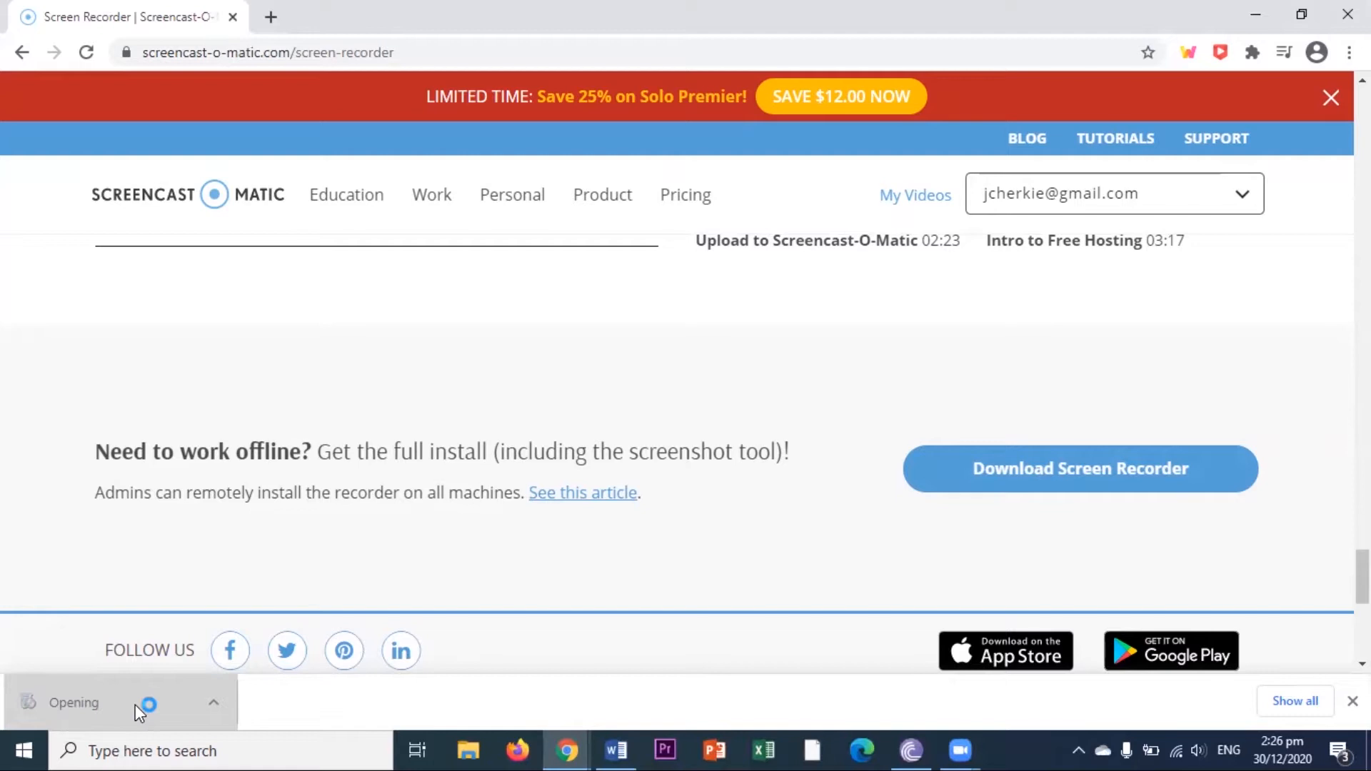
Install Screencast-O-Matic for anyone using this computer, with a desktop shortcut, and finish setup
{"action": "left_click", "coordinate": [148, 704]}
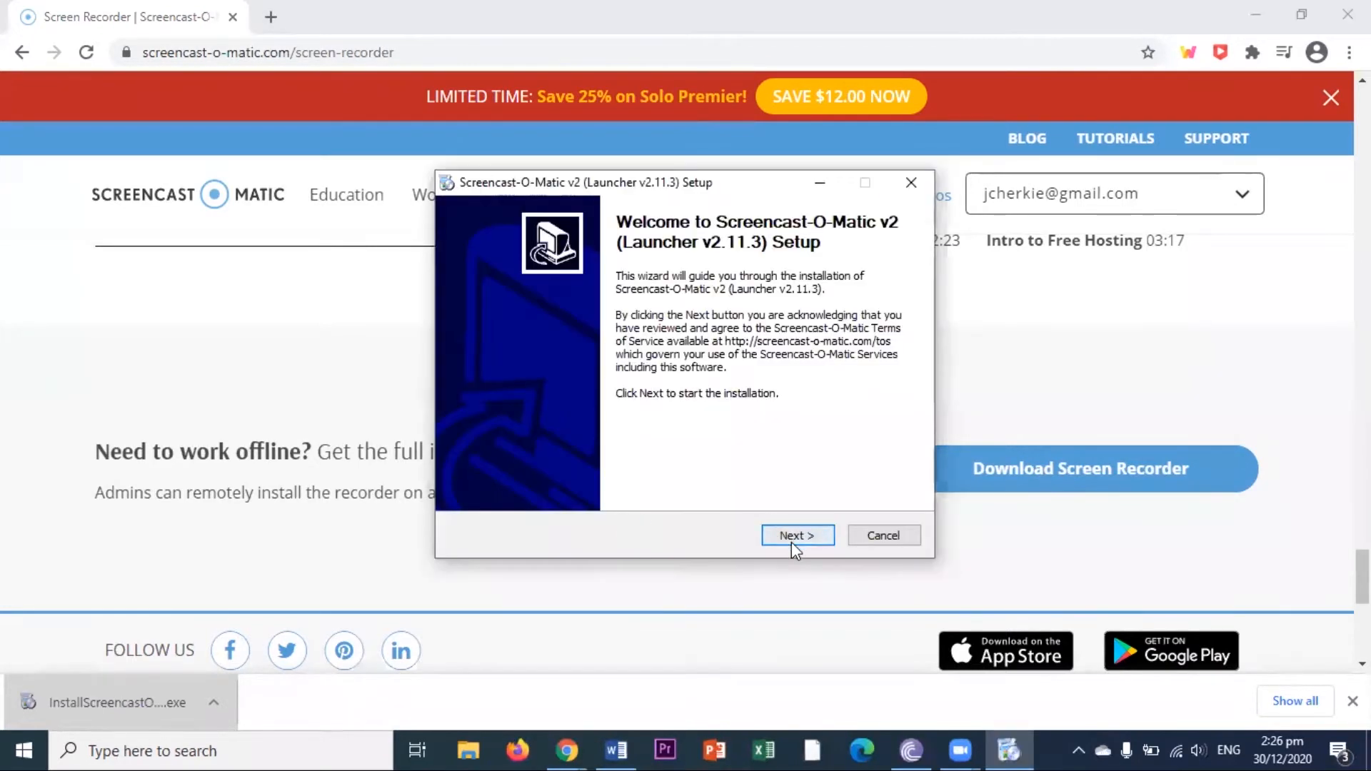
{"action": "left_click", "coordinate": [798, 534]}
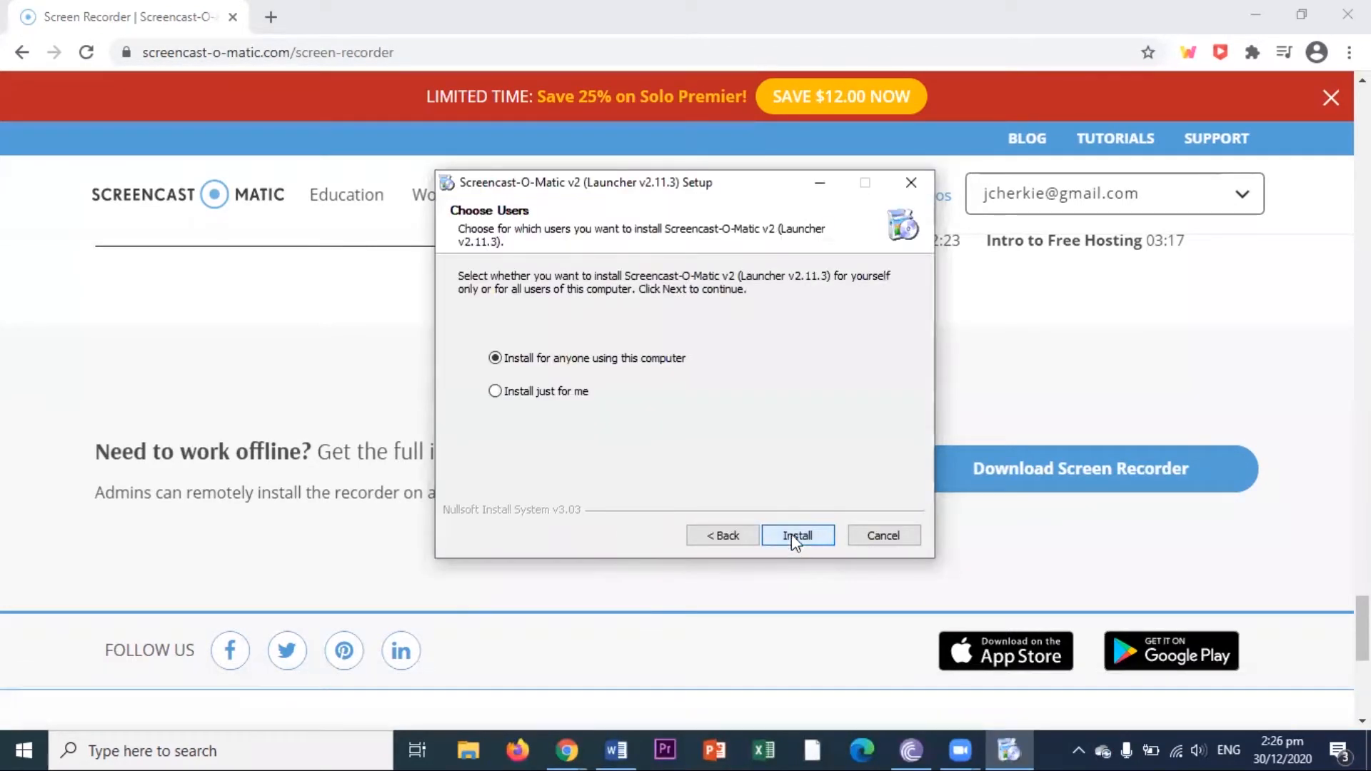
{"action": "left_click", "coordinate": [797, 535]}
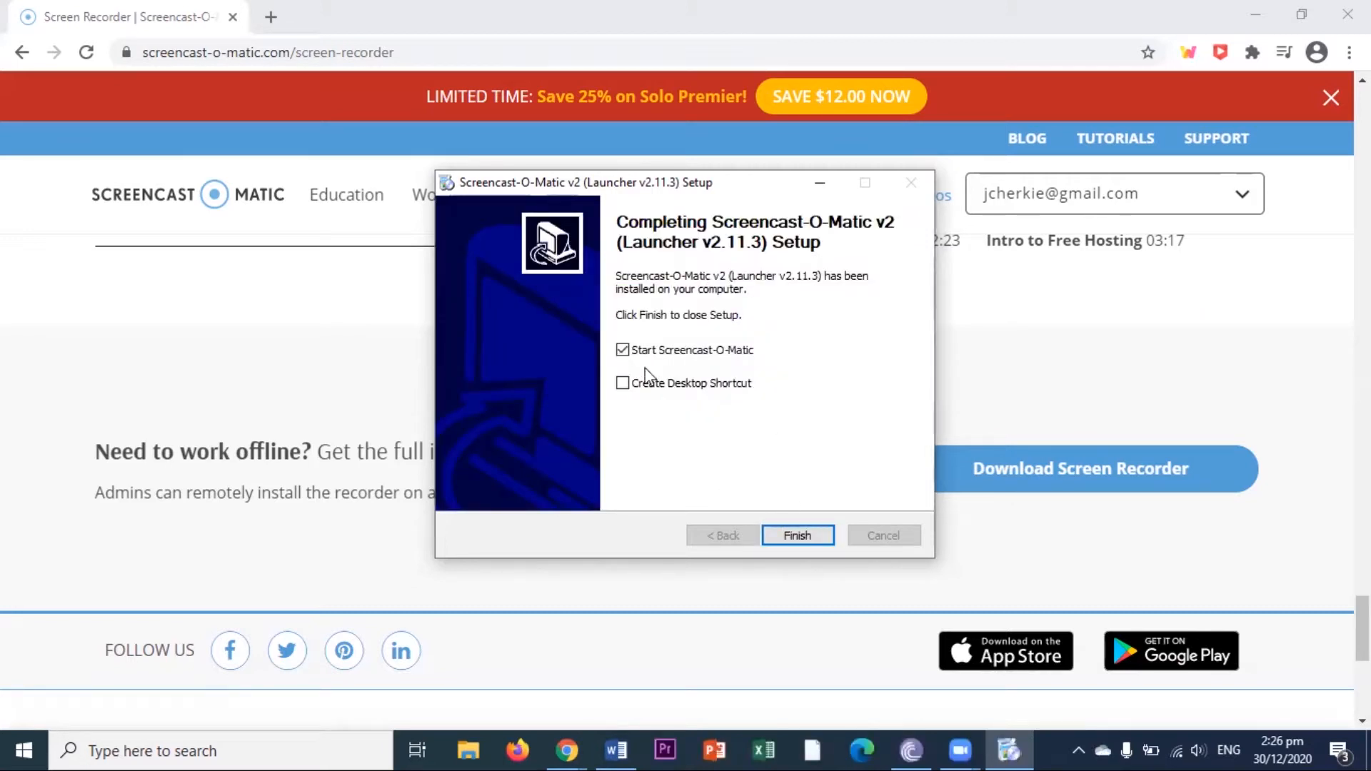
{"action": "left_click", "coordinate": [623, 383]}
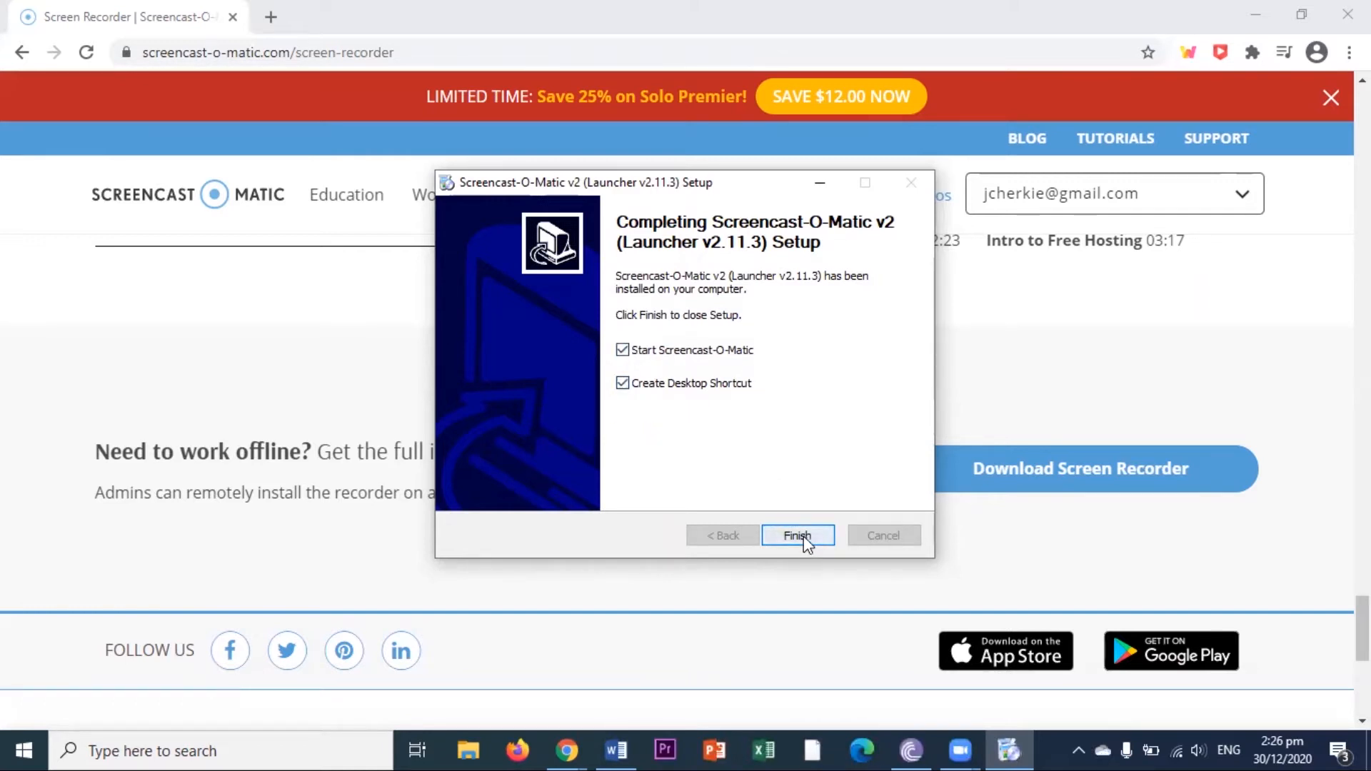
{"action": "left_click", "coordinate": [798, 535]}
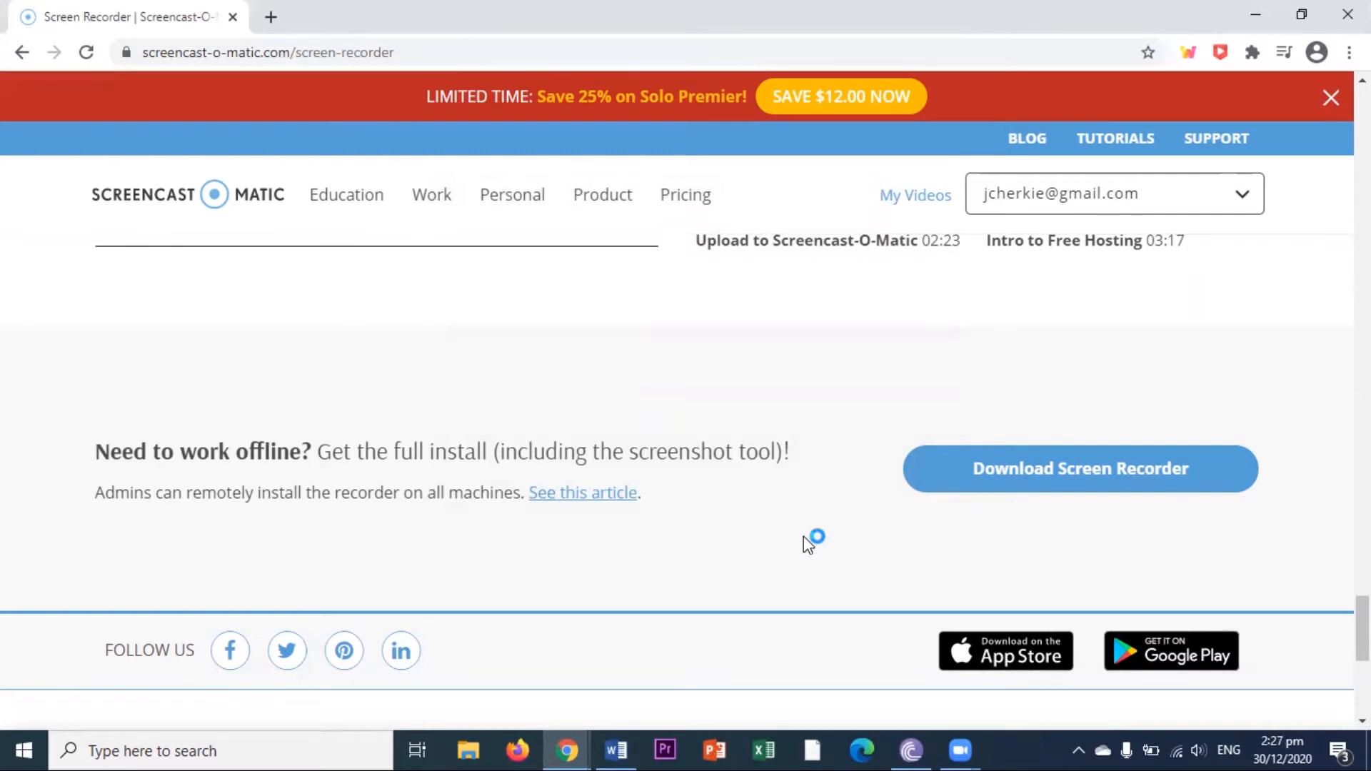
{"action": "mouse_move", "coordinate": [846, 456]}
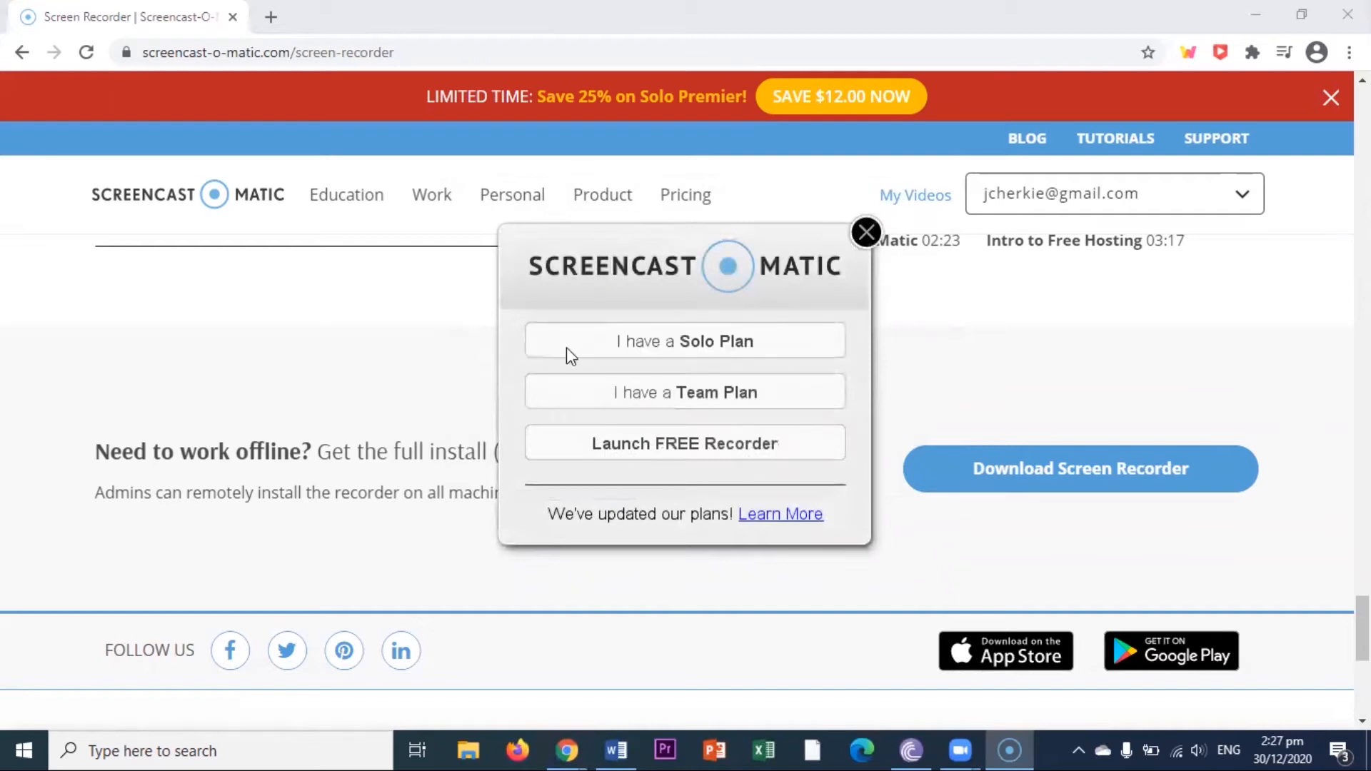
{"action": "mouse_move", "coordinate": [676, 452]}
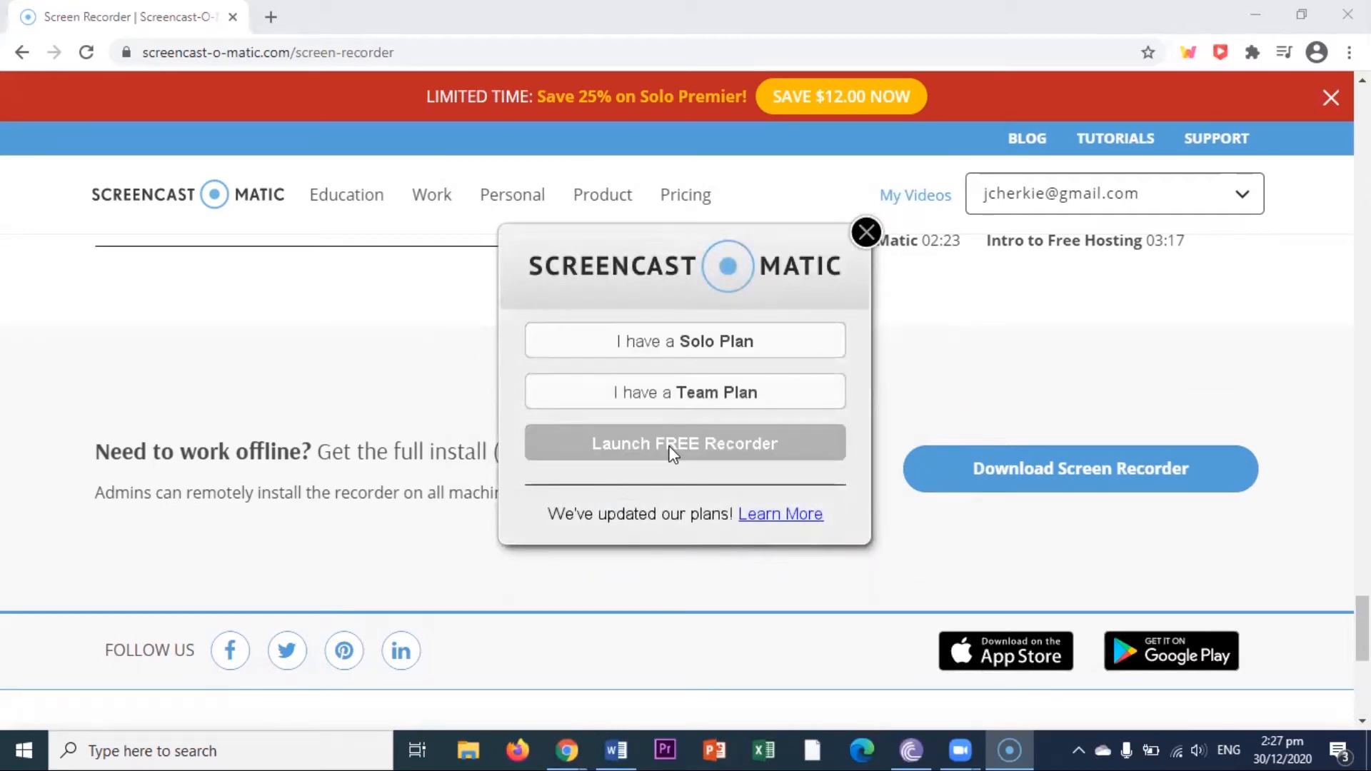
Launch the FREE Recorder from the Screencast-O-Matic popup
{"action": "left_click", "coordinate": [686, 442]}
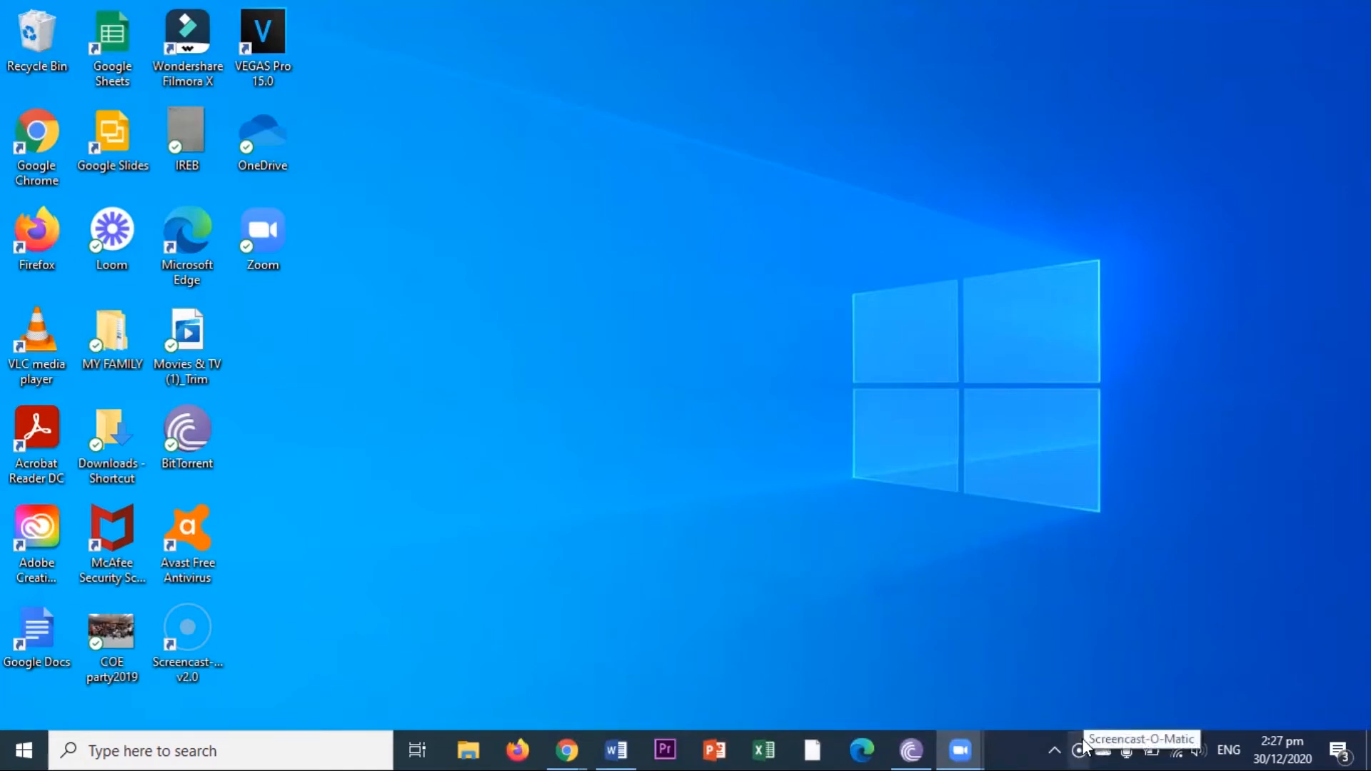
Launch the video screen recorder from the Screencast-O-Matic tray launcher
{"action": "left_click", "coordinate": [1078, 750]}
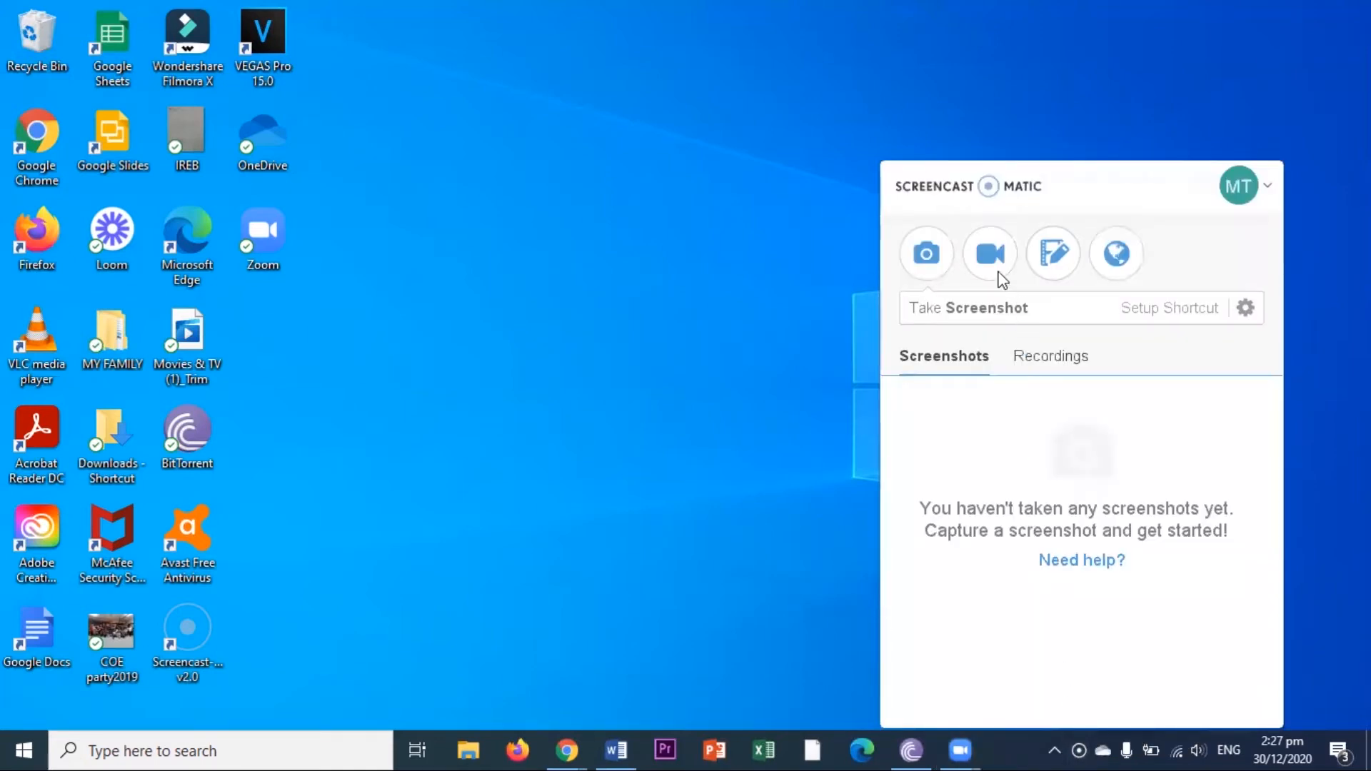
{"action": "mouse_move", "coordinate": [990, 253]}
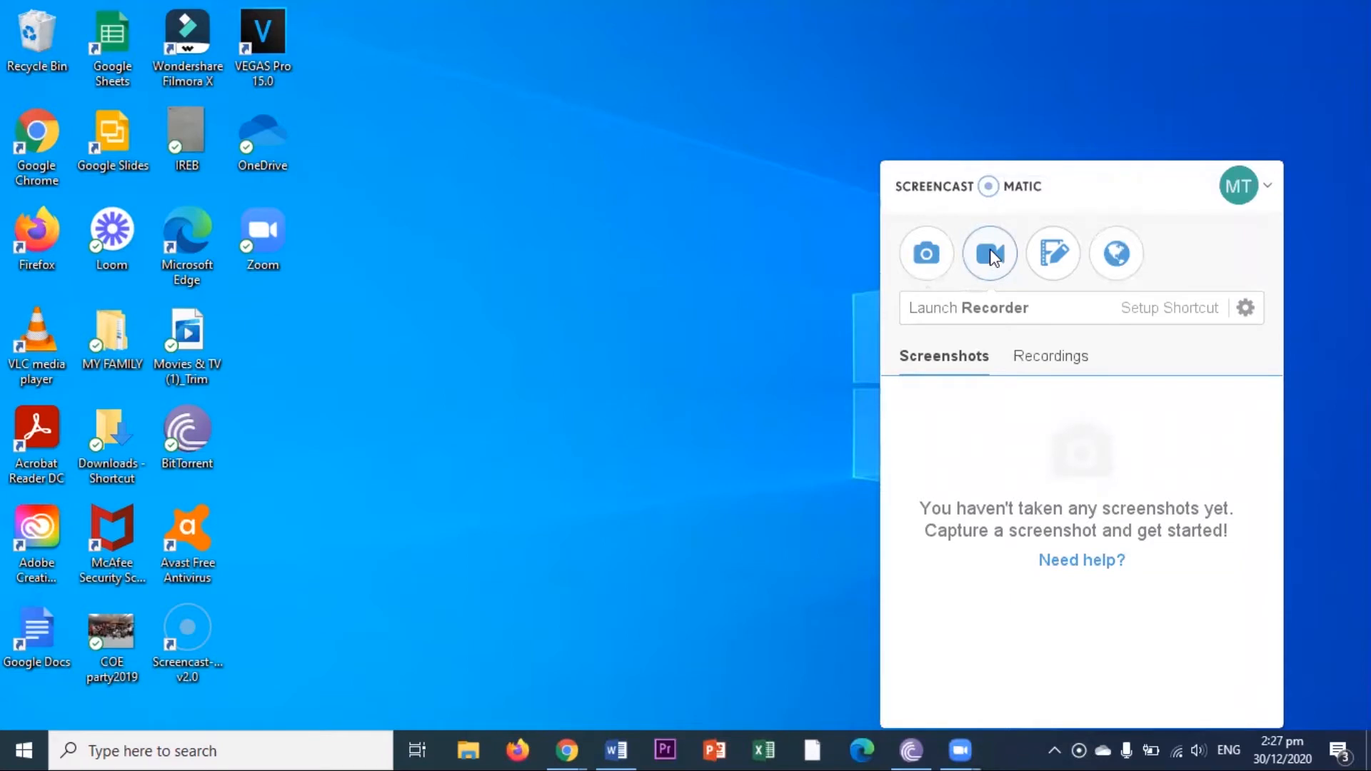
{"action": "left_click", "coordinate": [989, 254]}
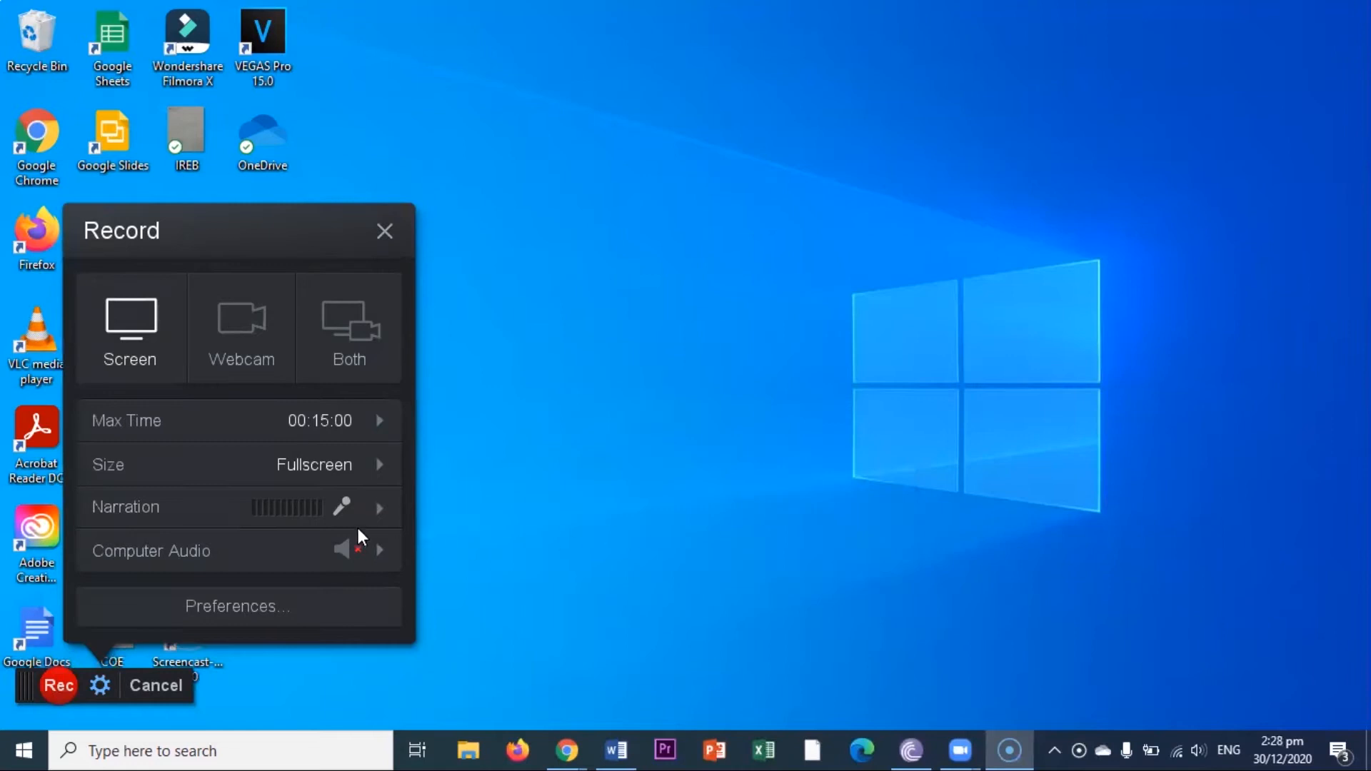
{"action": "mouse_move", "coordinate": [307, 518]}
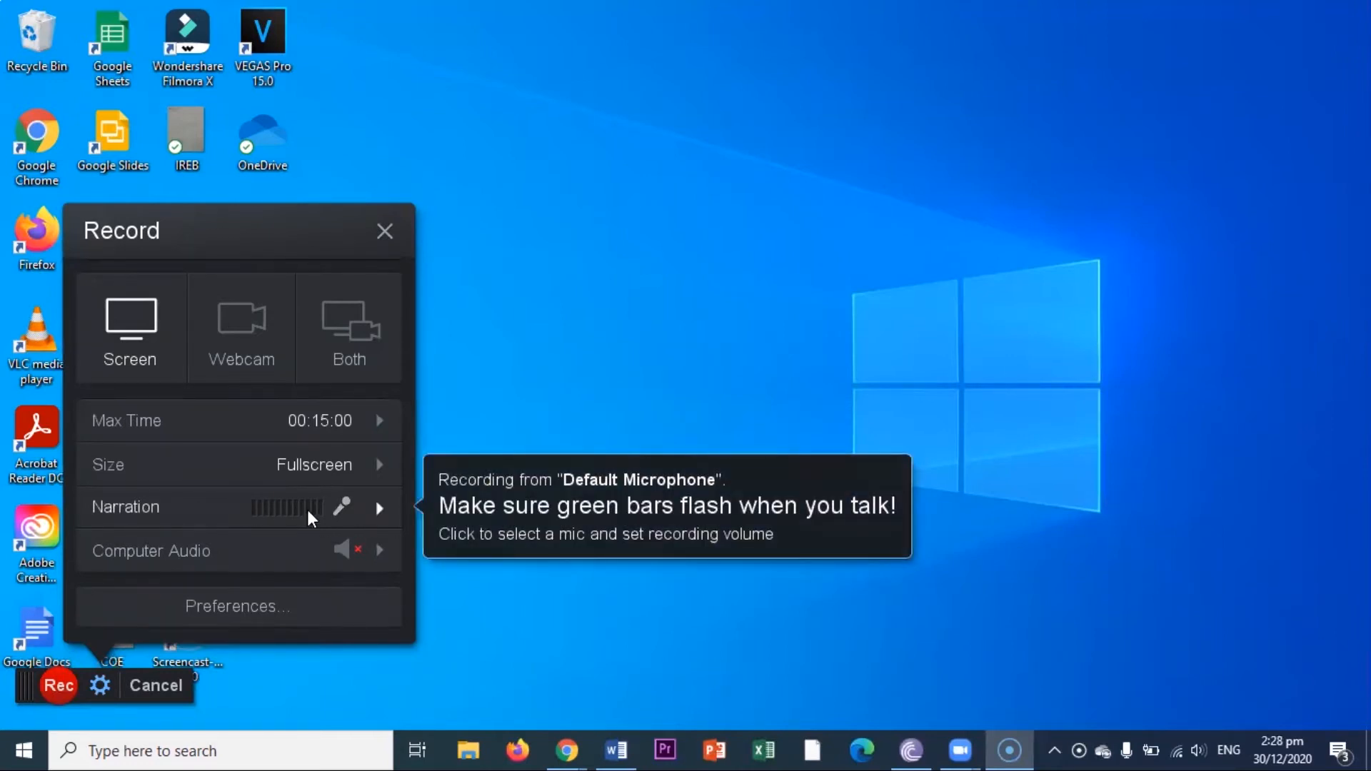
{"action": "mouse_move", "coordinate": [372, 422]}
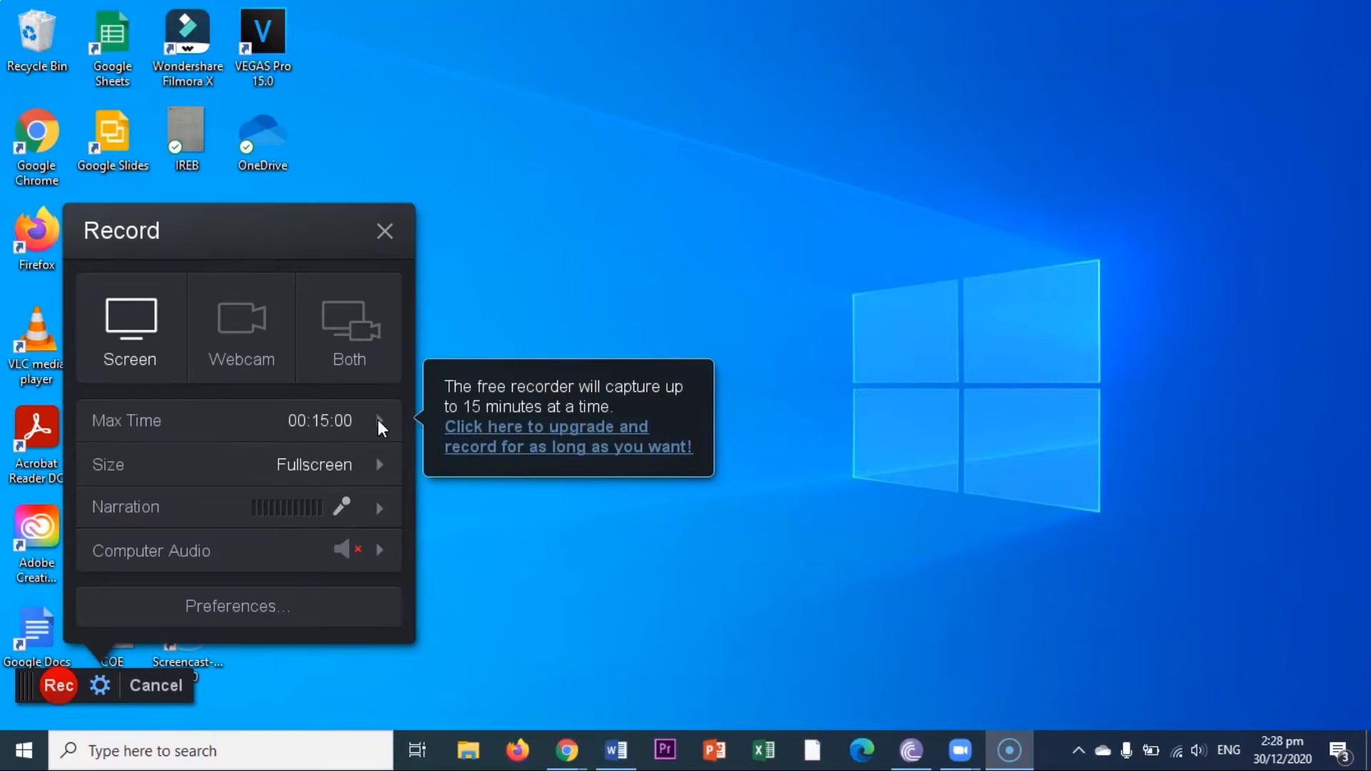
{"action": "mouse_move", "coordinate": [355, 474]}
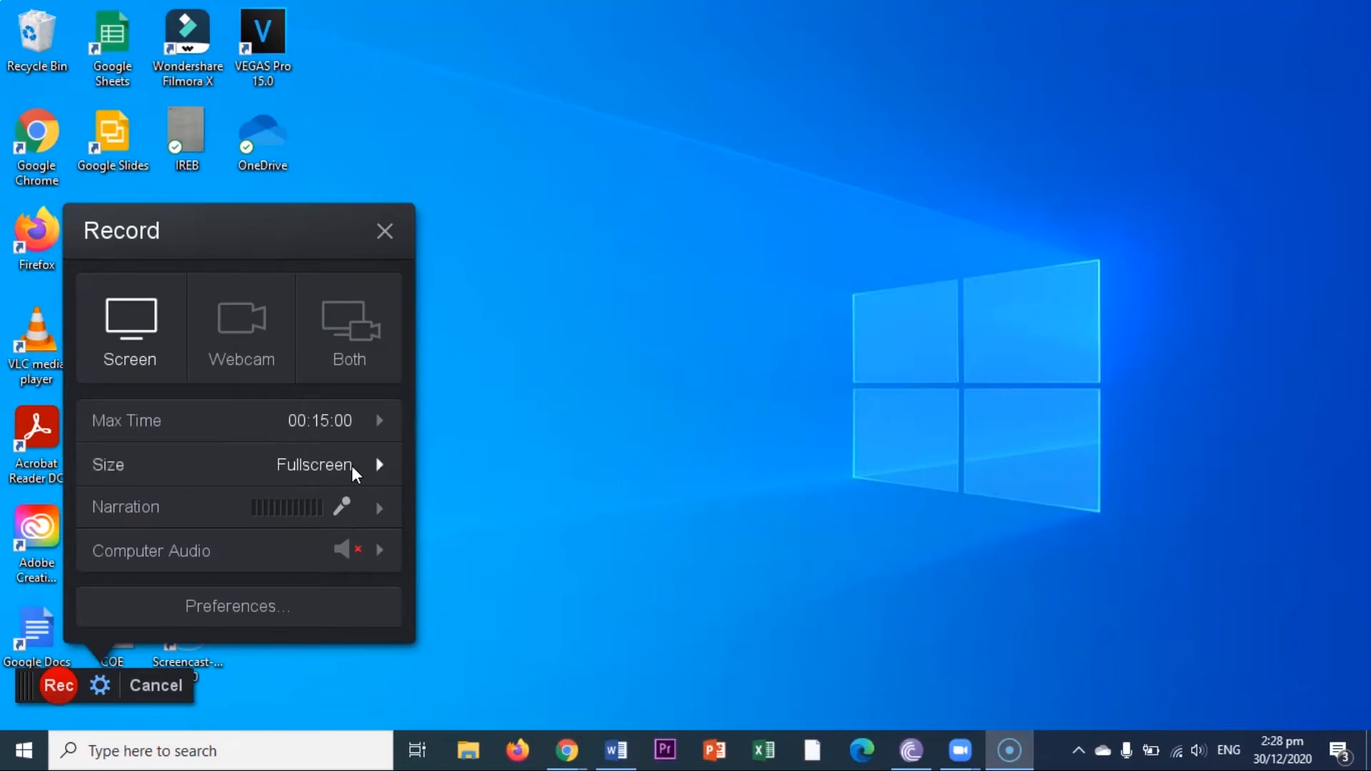
{"action": "mouse_move", "coordinate": [328, 482]}
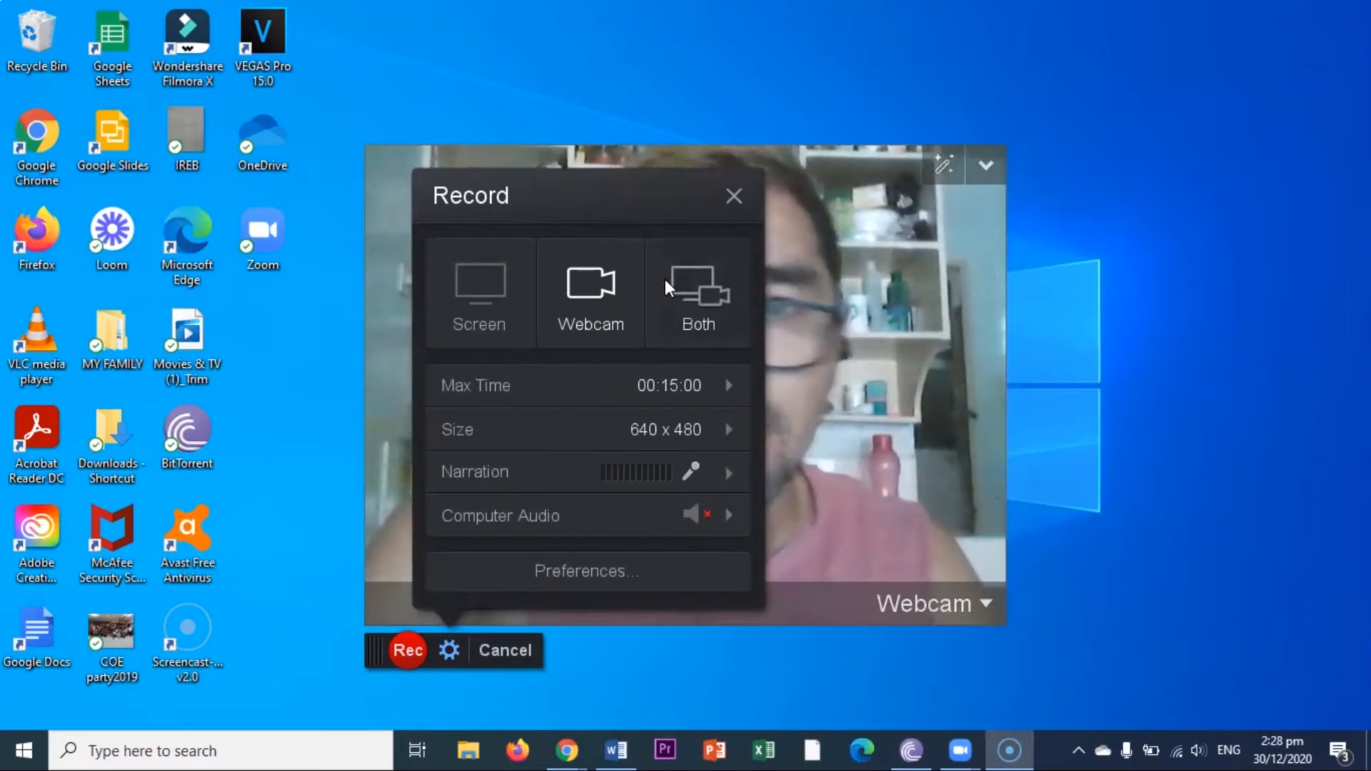
Set the recorder to capture both screen and webcam
{"action": "left_click", "coordinate": [698, 289]}
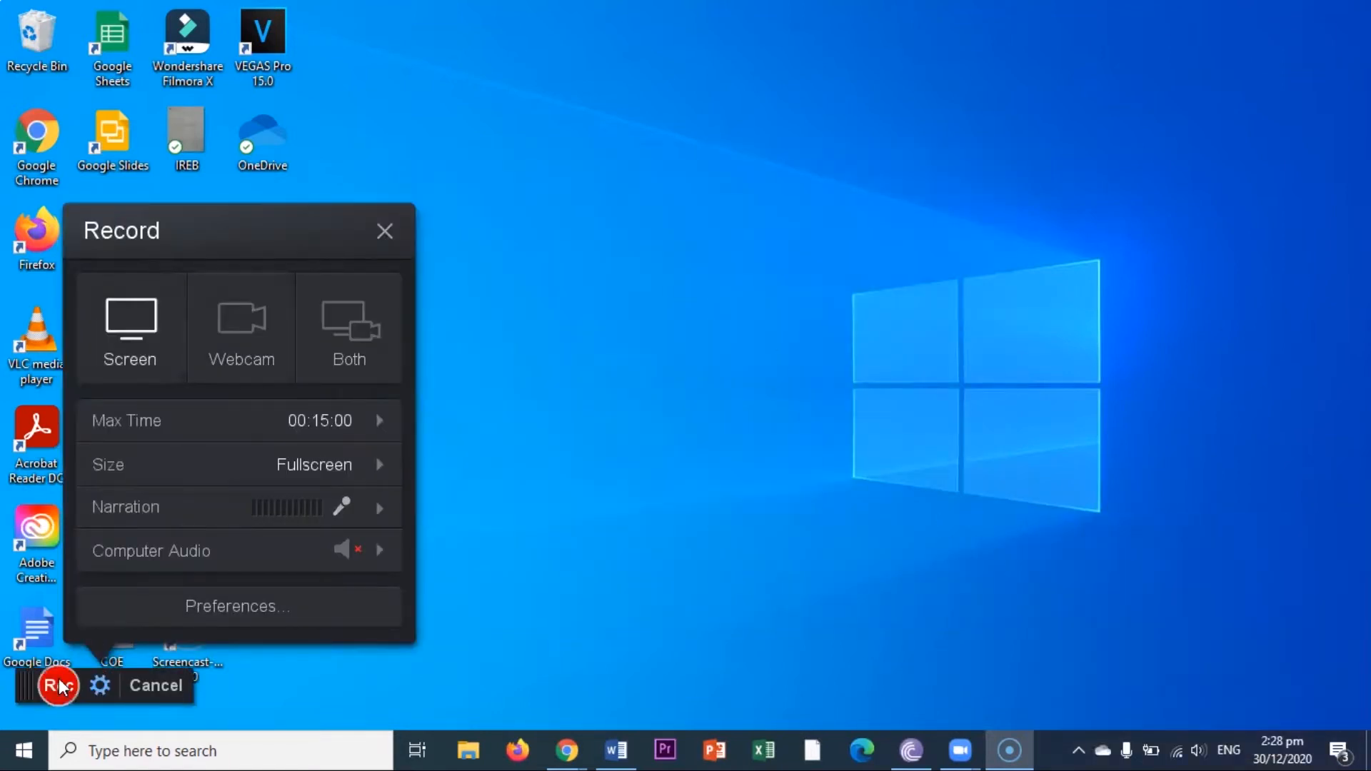
Start a full-screen test recording
{"action": "left_click", "coordinate": [56, 686]}
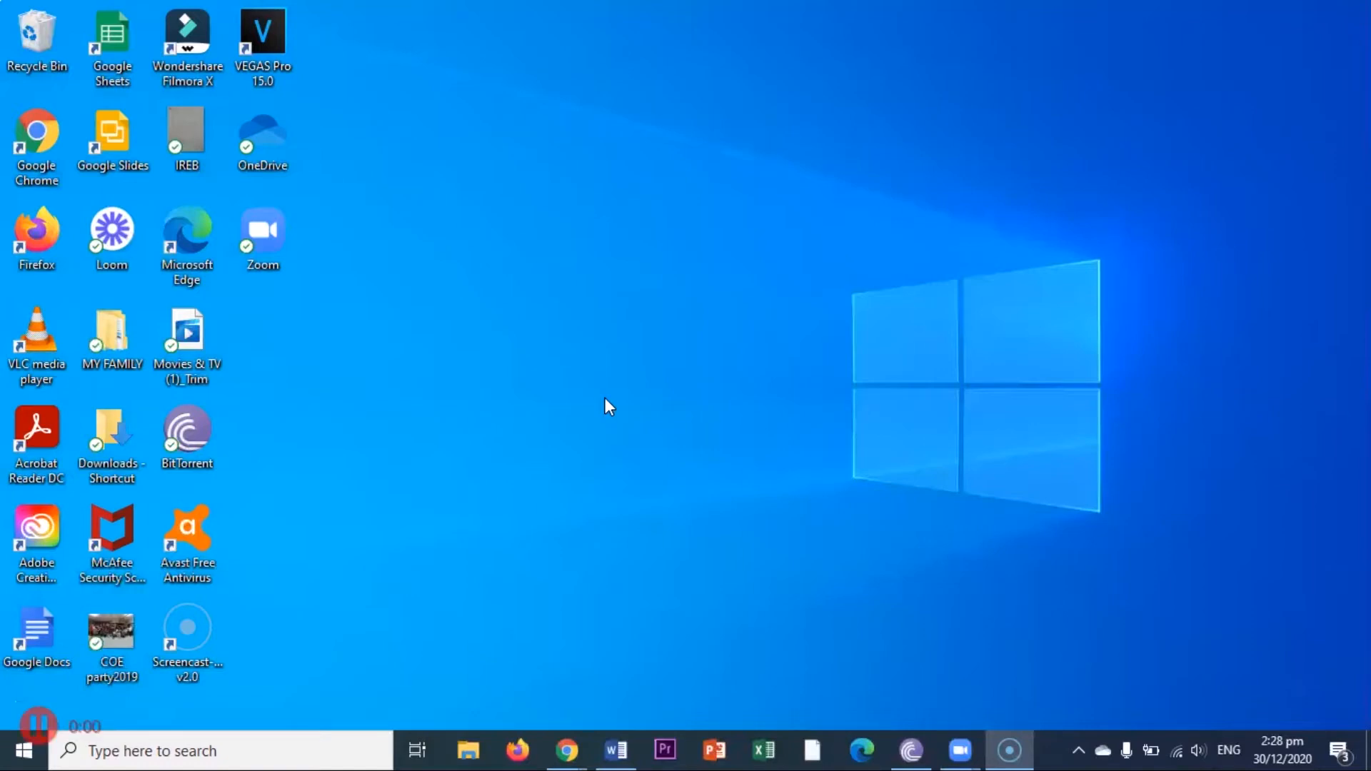
{"action": "mouse_move", "coordinate": [477, 472]}
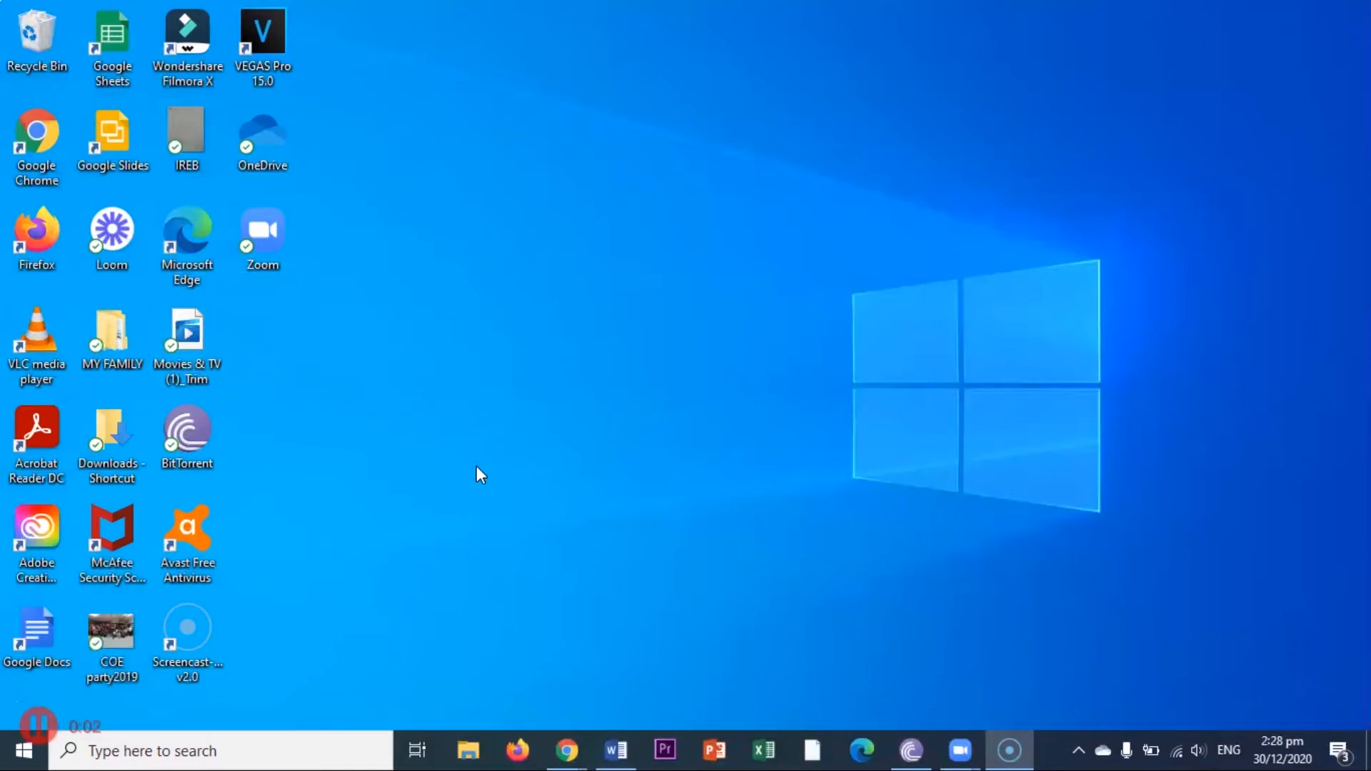
{"action": "mouse_move", "coordinate": [301, 552]}
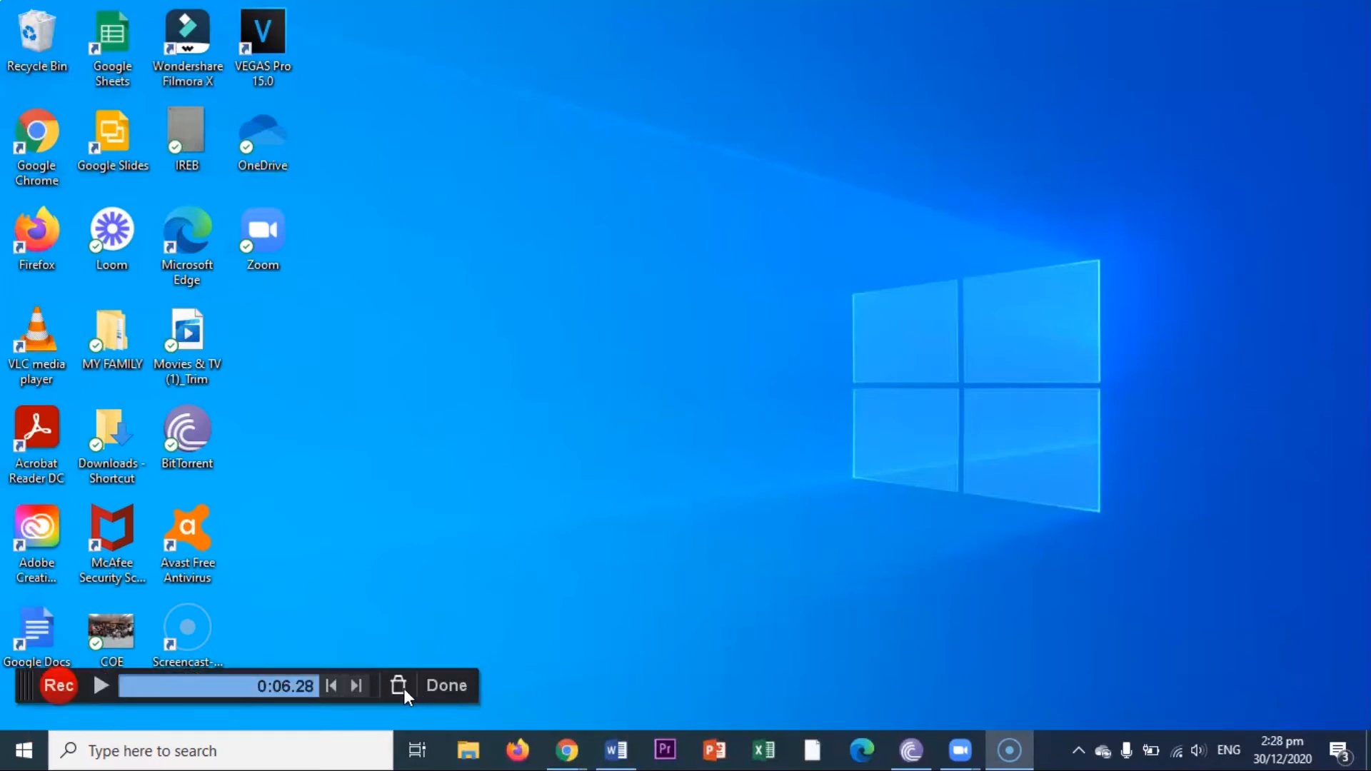
{"action": "mouse_move", "coordinate": [399, 696]}
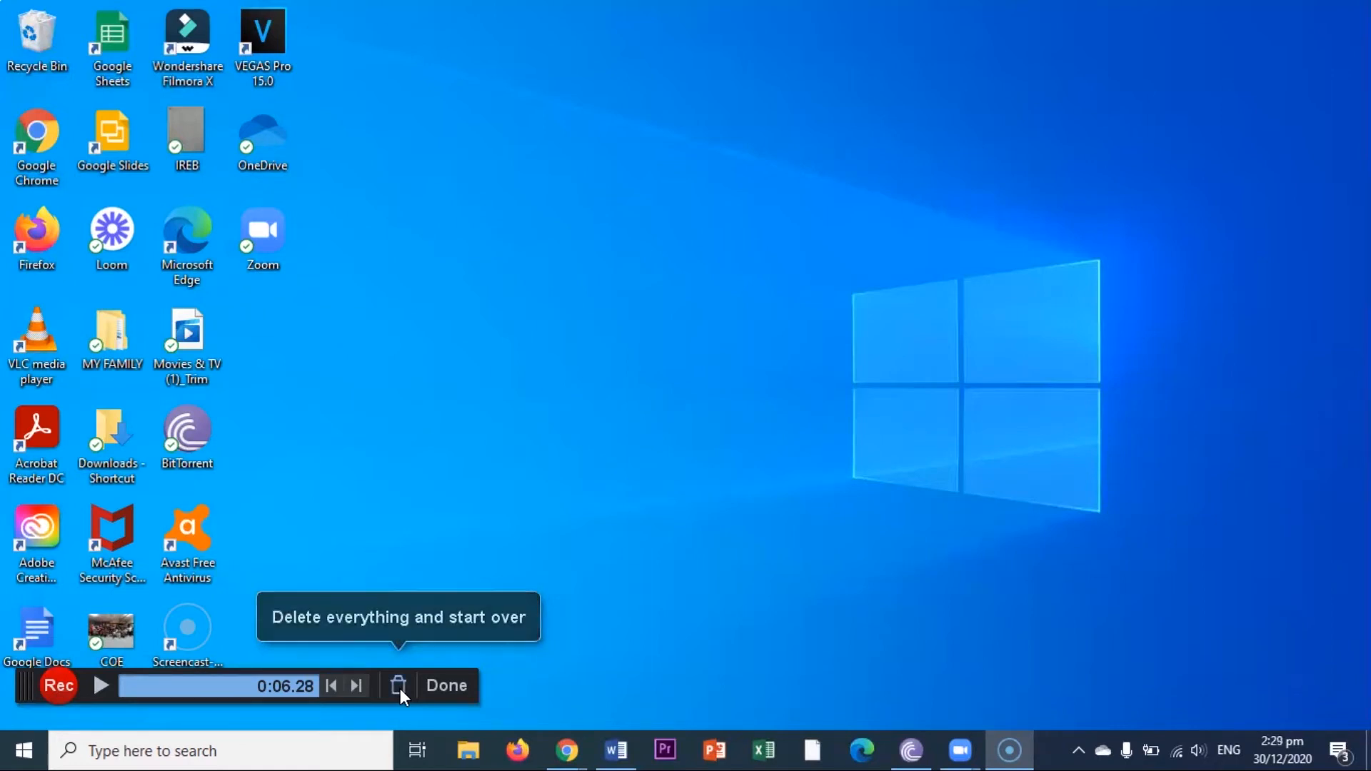
Delete the test clip, close the recorder, and disconnect from Wi-Fi
{"action": "left_click", "coordinate": [398, 686]}
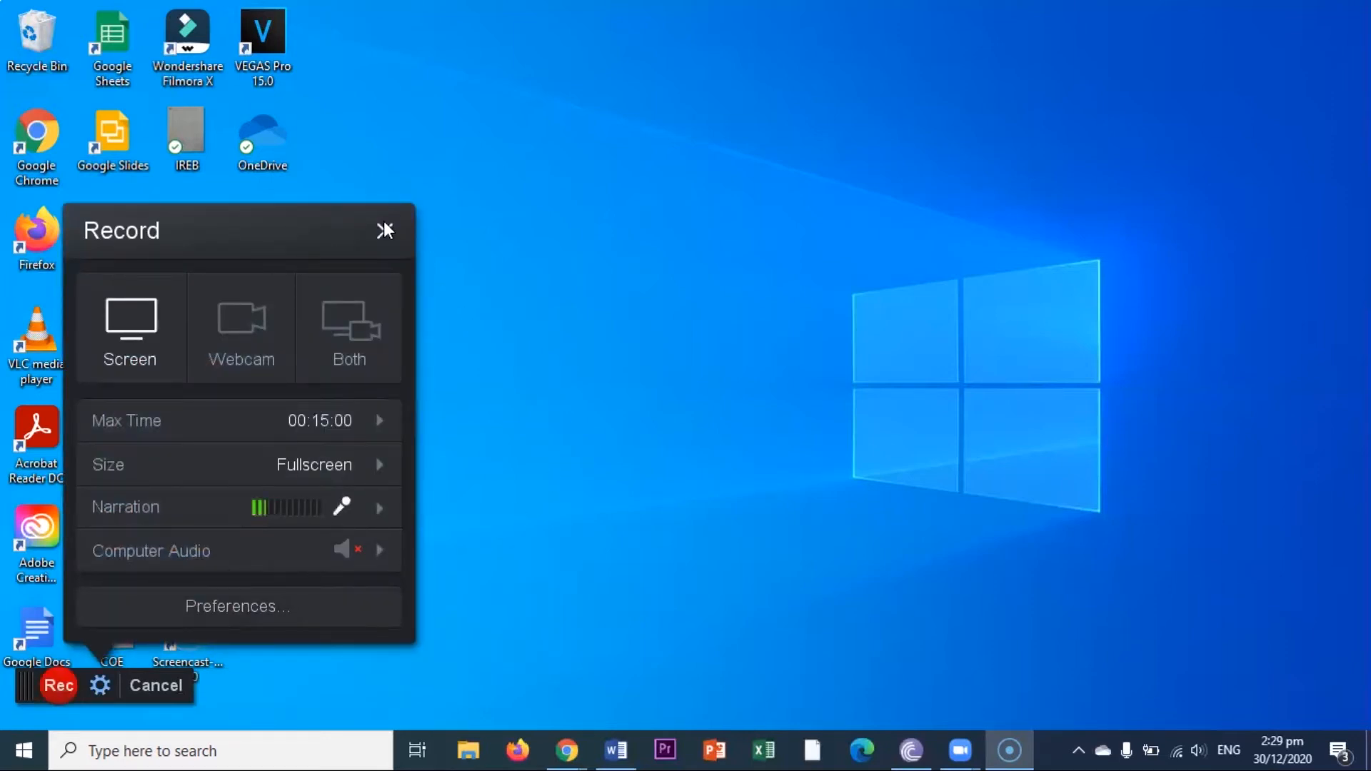
{"action": "left_click", "coordinate": [381, 231]}
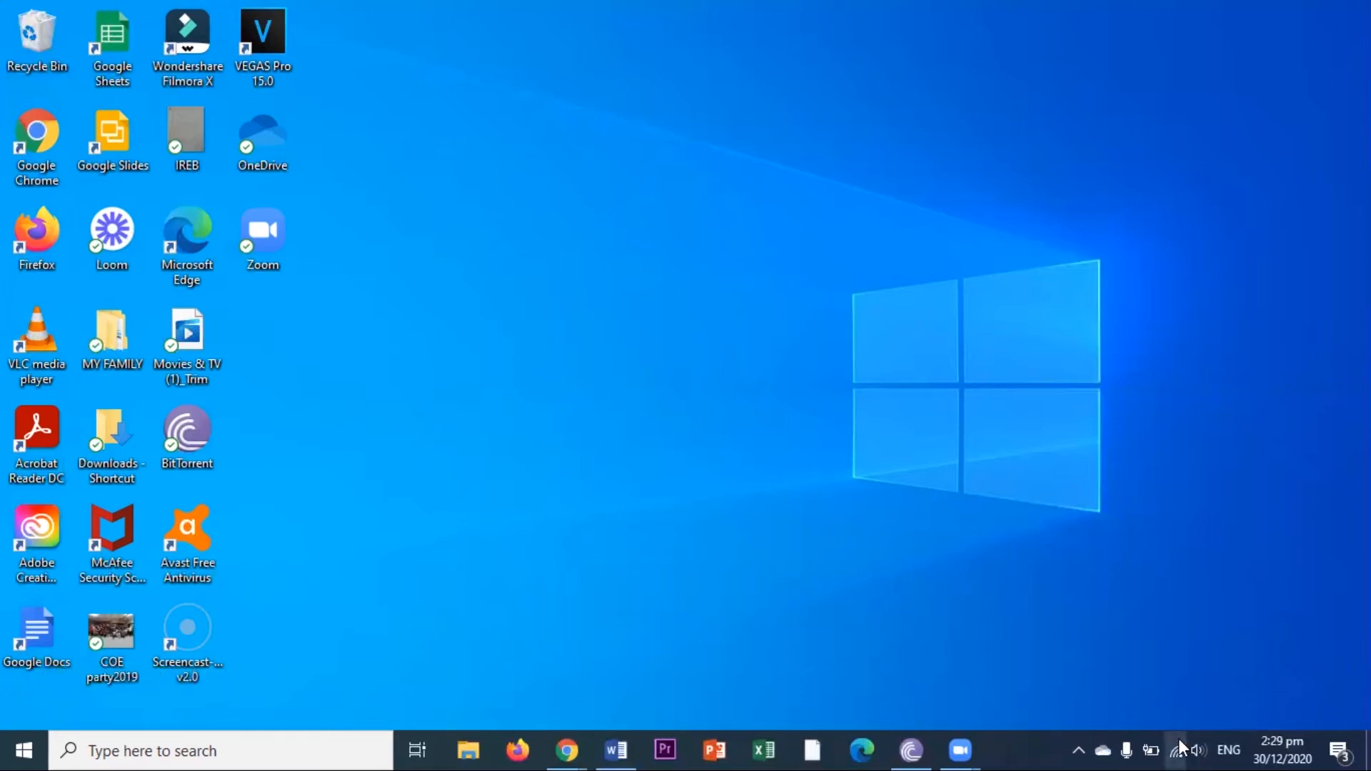
{"action": "left_click", "coordinate": [1178, 750]}
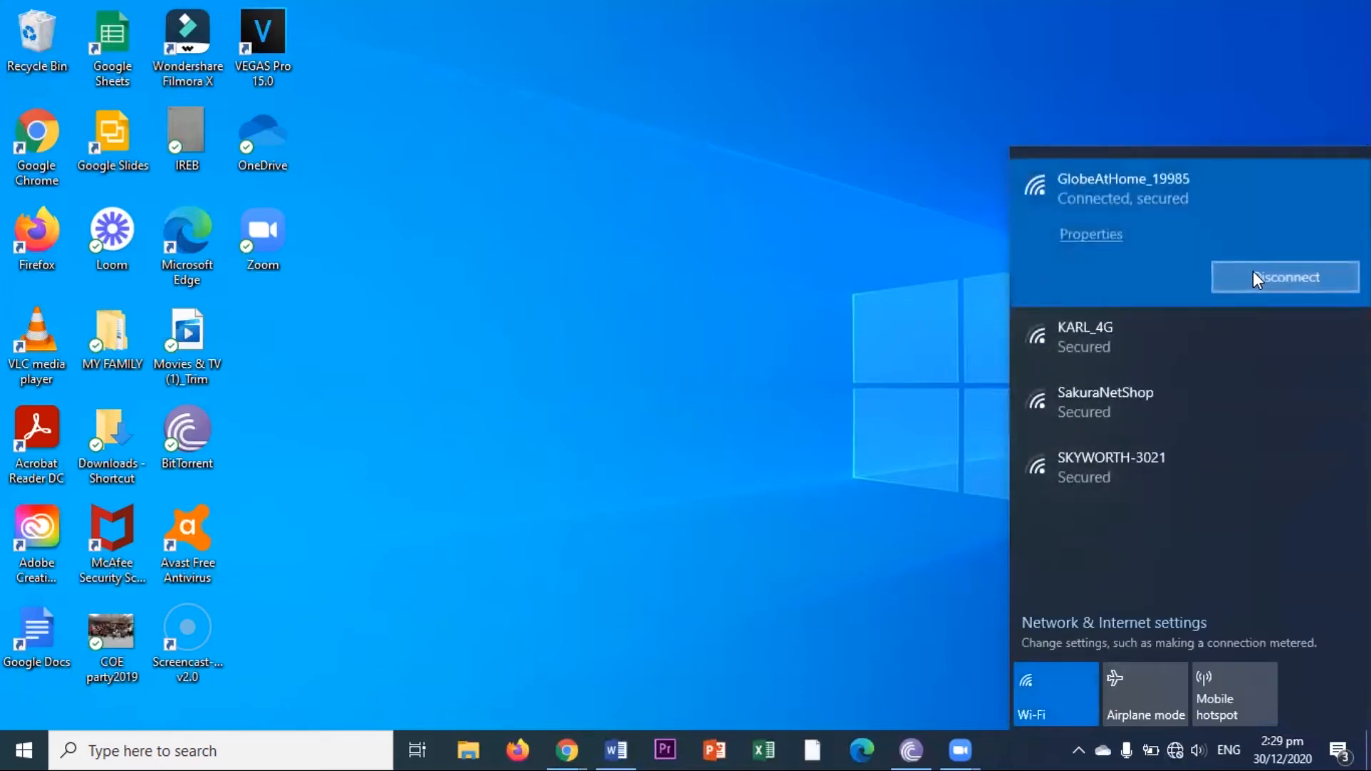
{"action": "left_click", "coordinate": [1284, 276]}
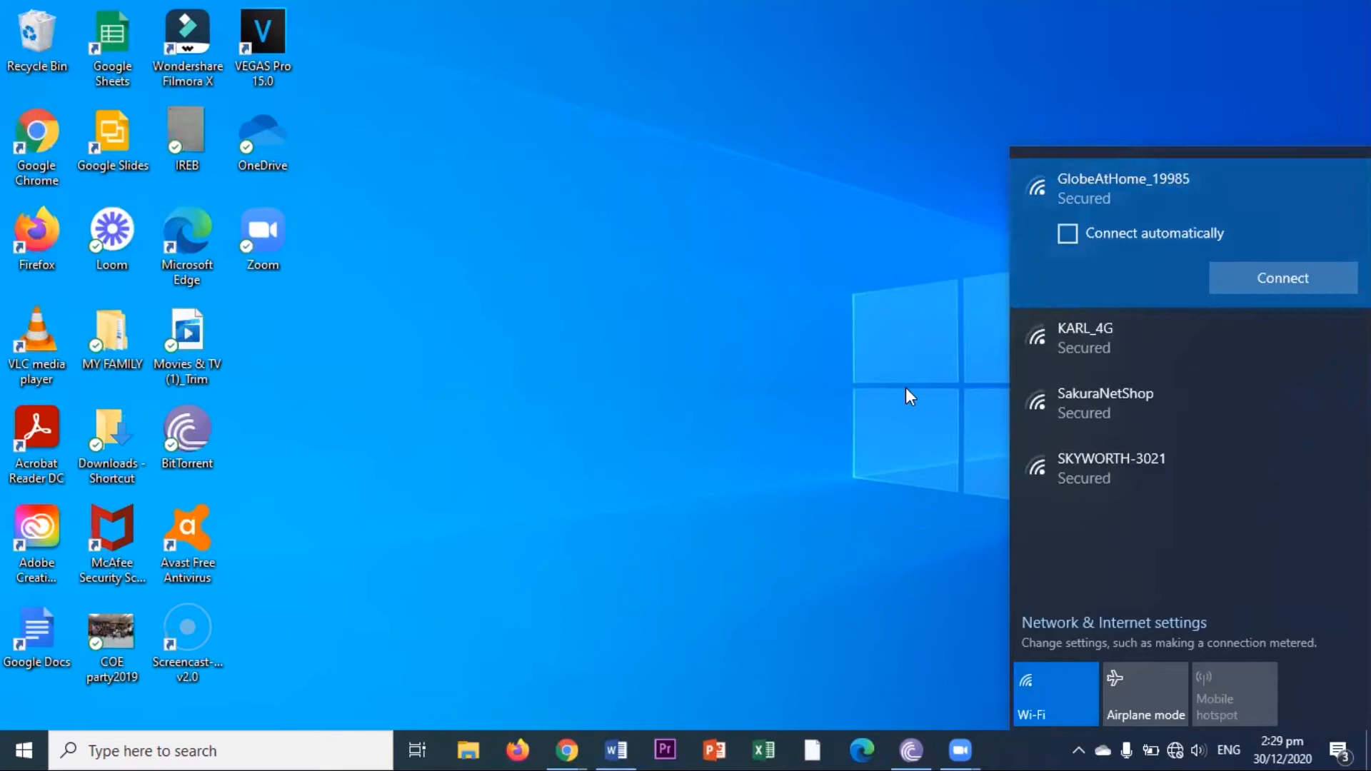
{"action": "left_click", "coordinate": [909, 397]}
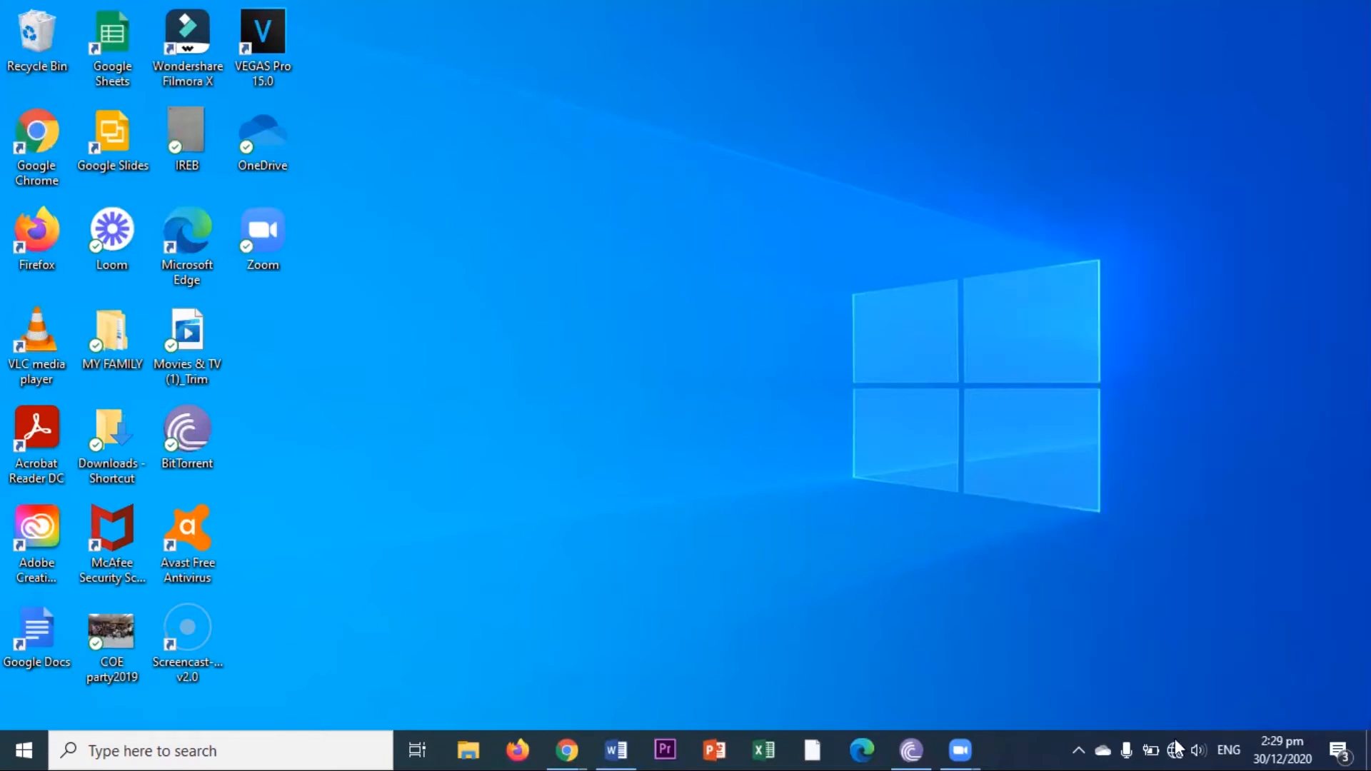
{"action": "mouse_move", "coordinate": [1175, 748]}
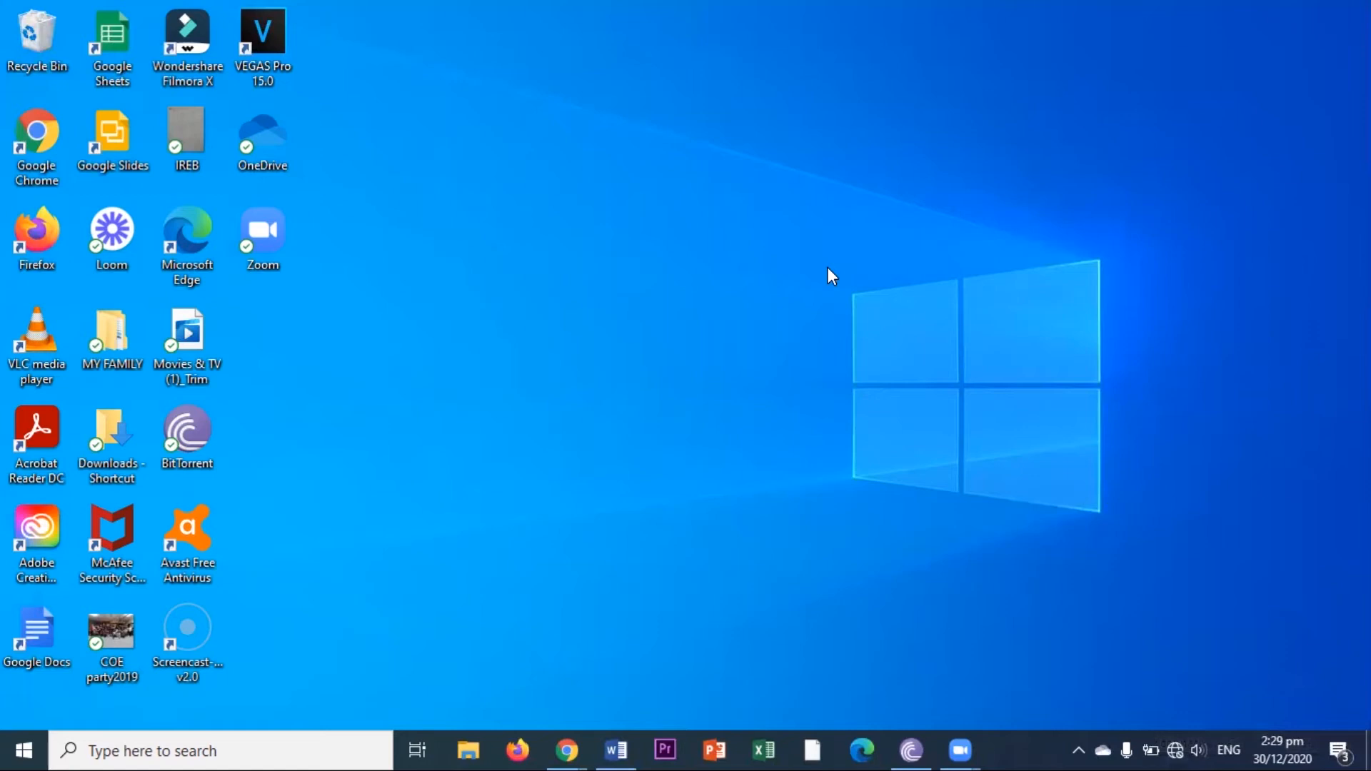
Launch Screencast-O-Matic from its desktop shortcut and open the video screen recorder
{"action": "left_click", "coordinate": [187, 637]}
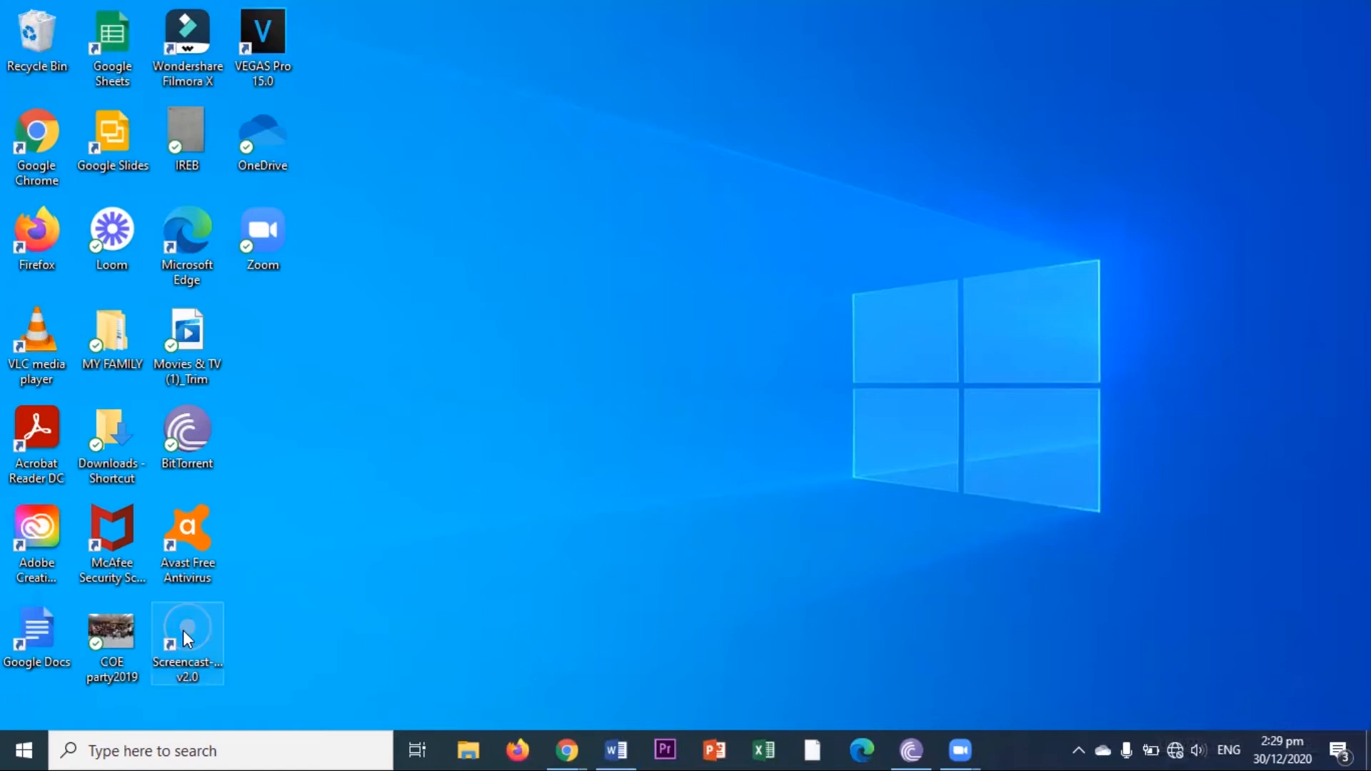
{"action": "double_click", "coordinate": [187, 630]}
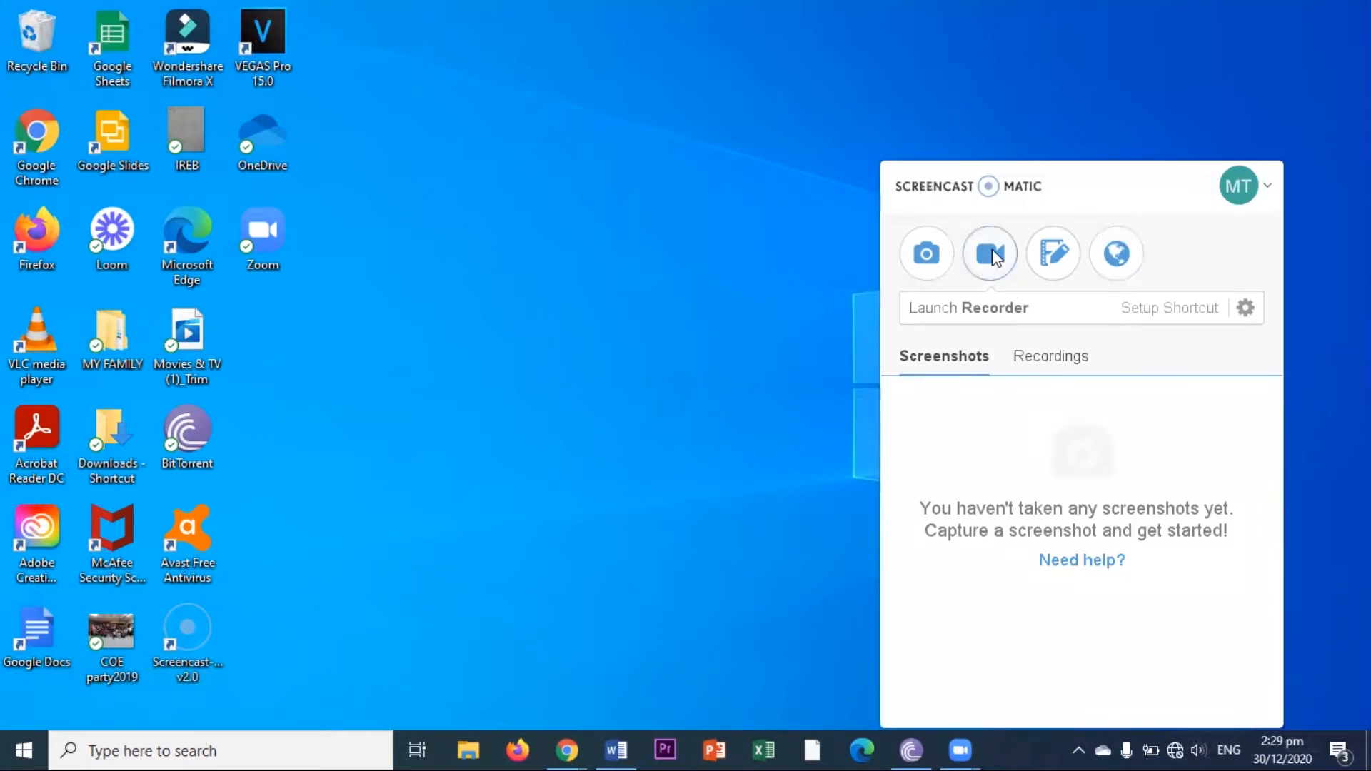
{"action": "left_click", "coordinate": [990, 253]}
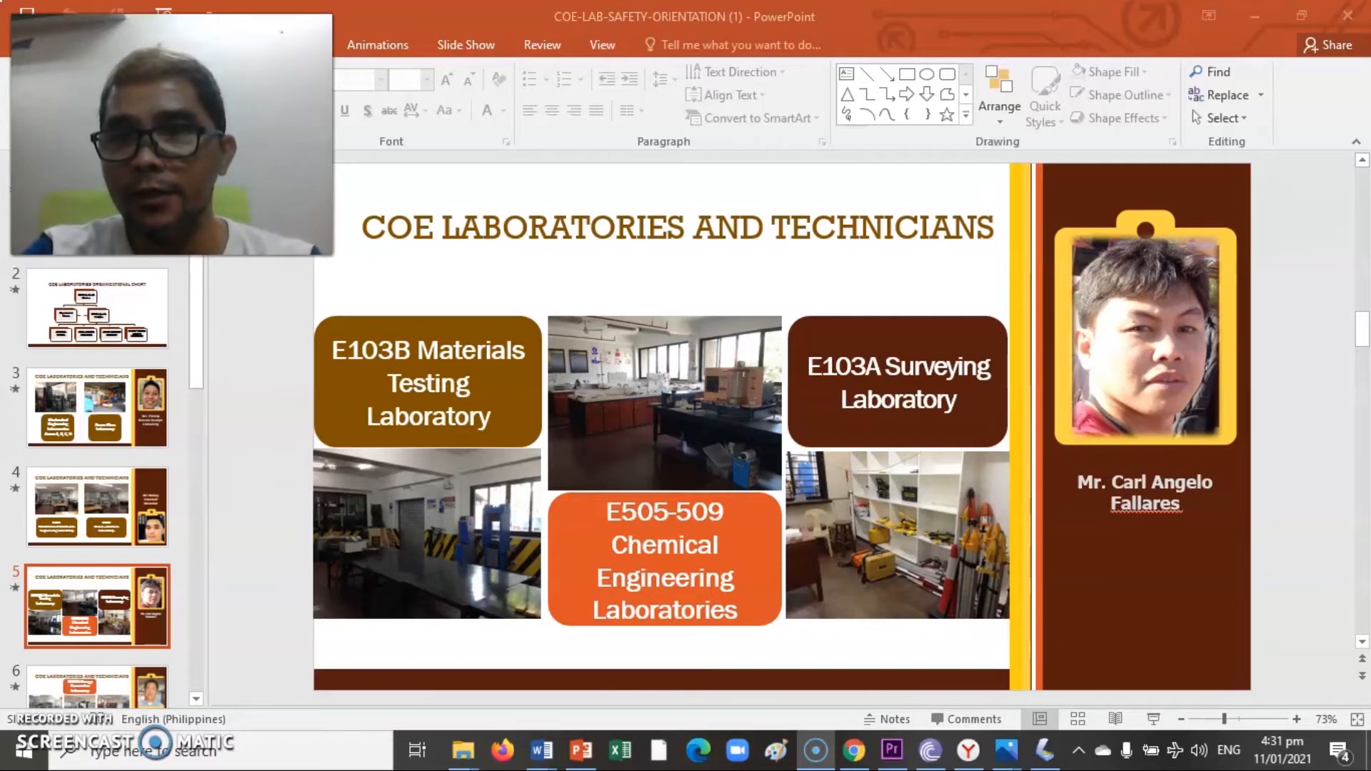
Move the webcam overlay to the bottom right and start the slideshow from the beginning
{"action": "left_click_drag", "start_coordinate": [171, 131], "coordinate": [1180, 586]}
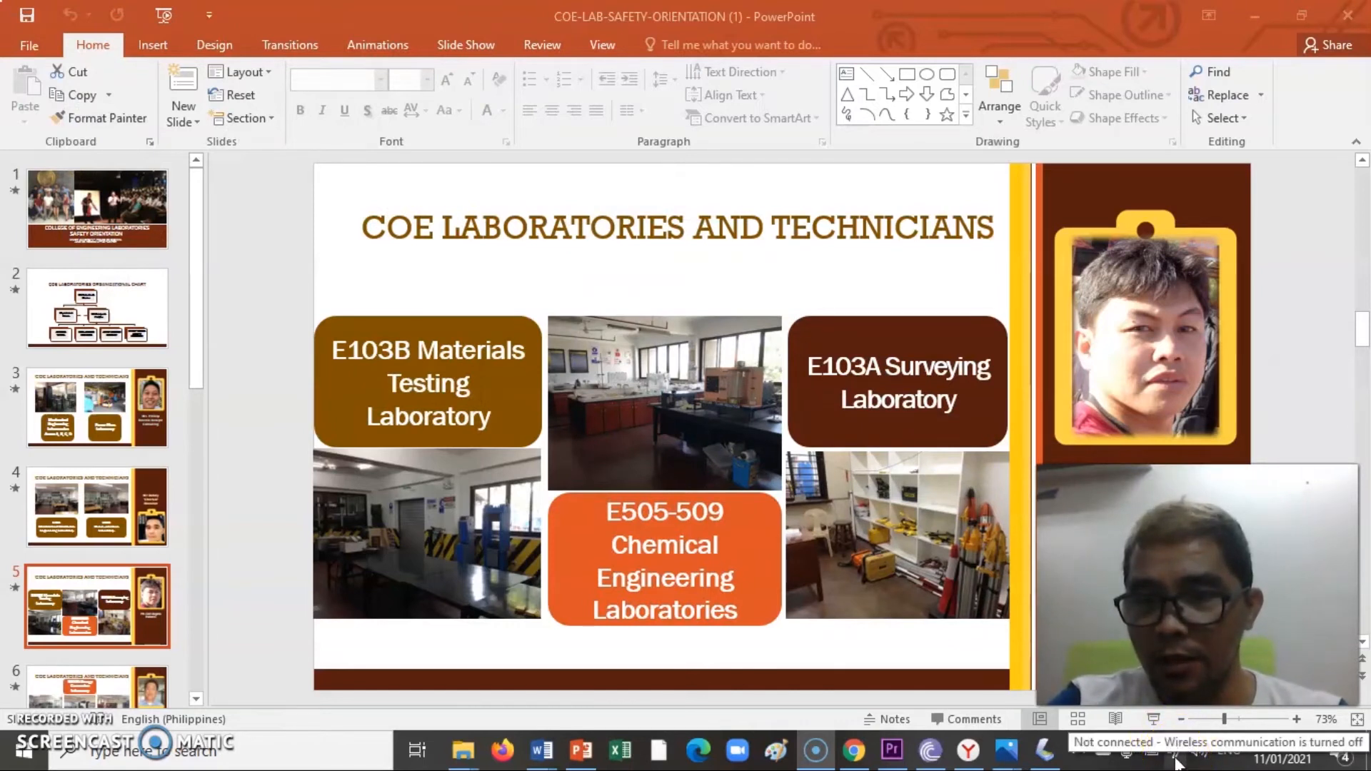
{"action": "mouse_move", "coordinate": [1176, 759]}
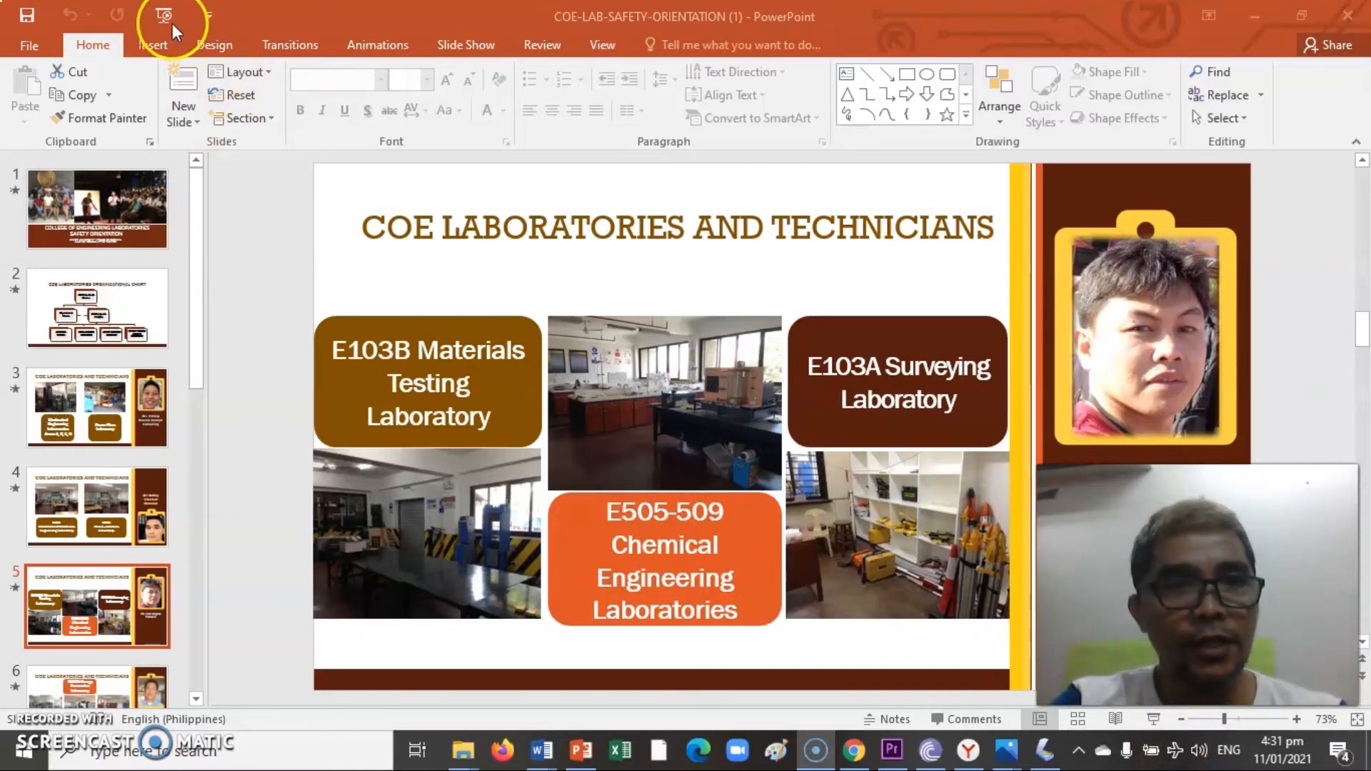
{"action": "mouse_move", "coordinate": [161, 15]}
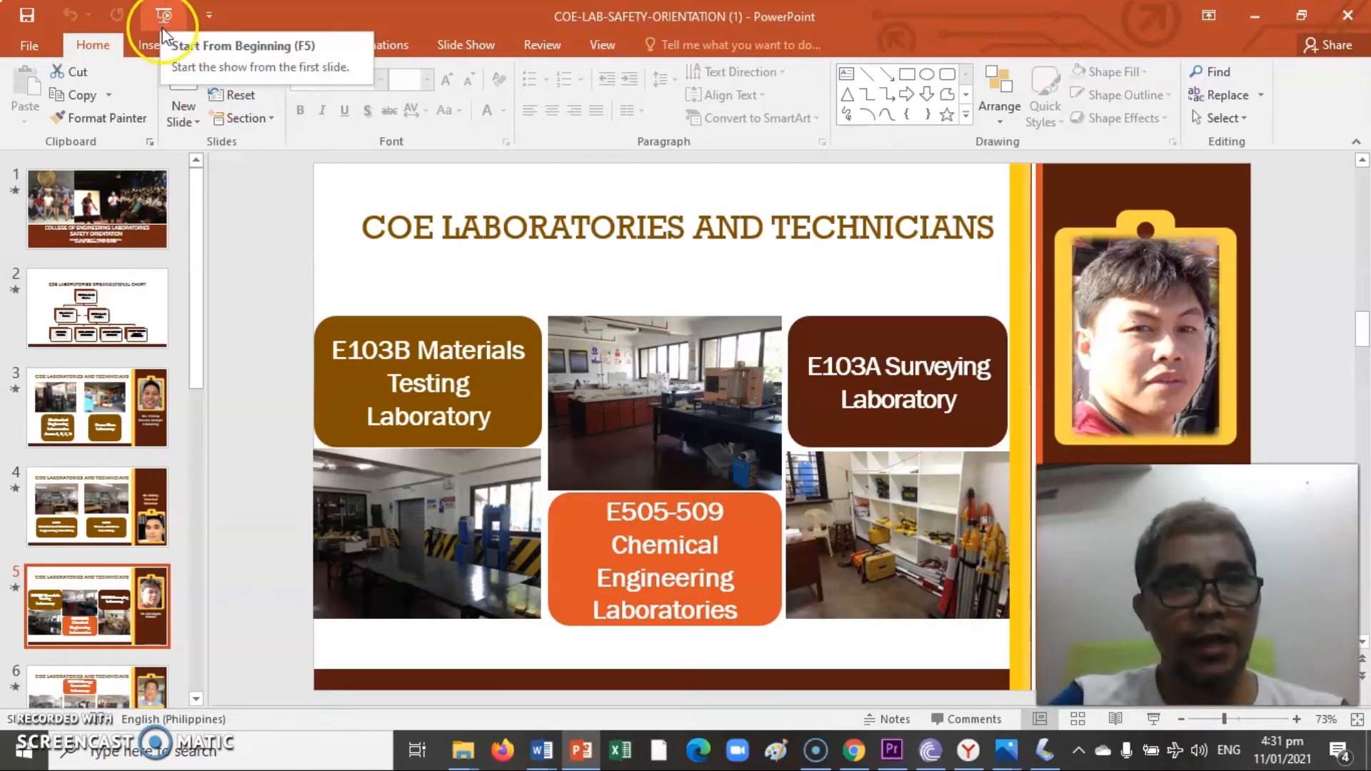
{"action": "left_click", "coordinate": [163, 16]}
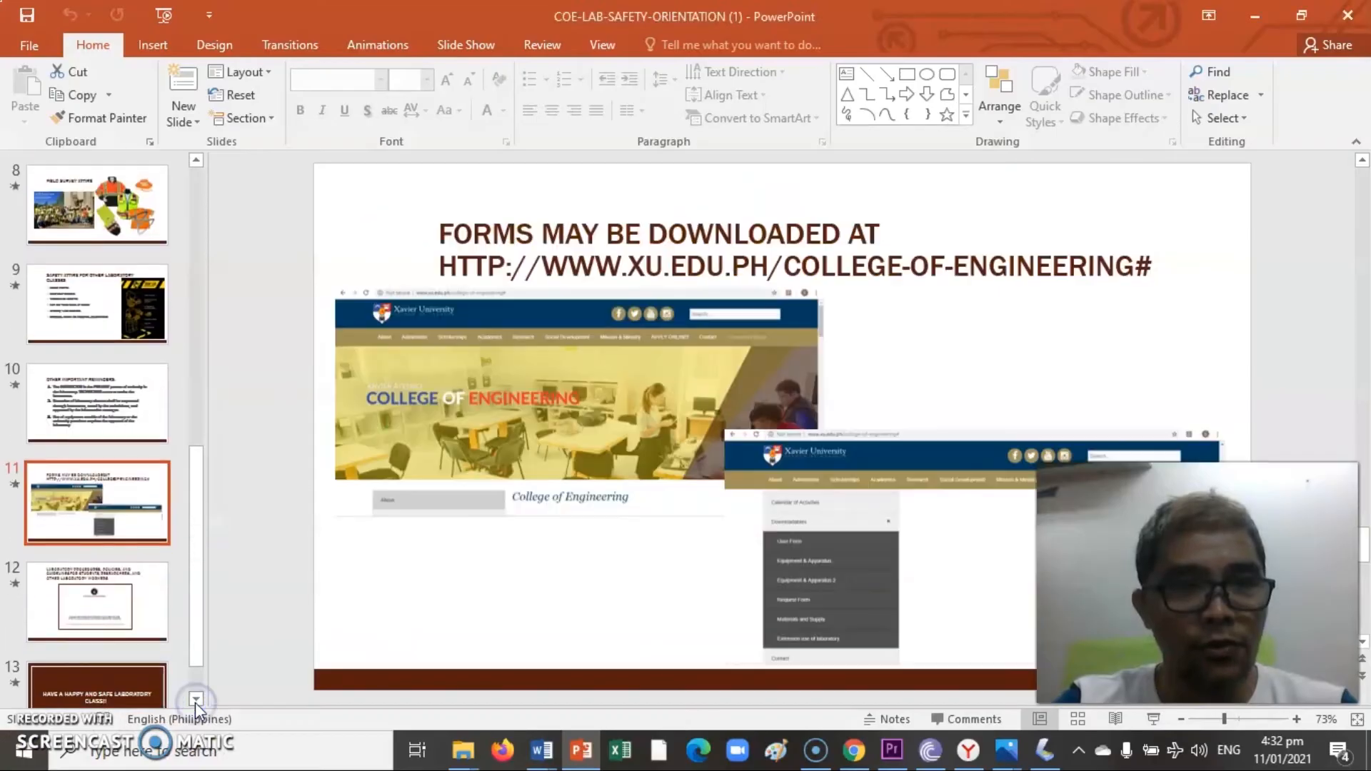
{"action": "mouse_move", "coordinate": [945, 333]}
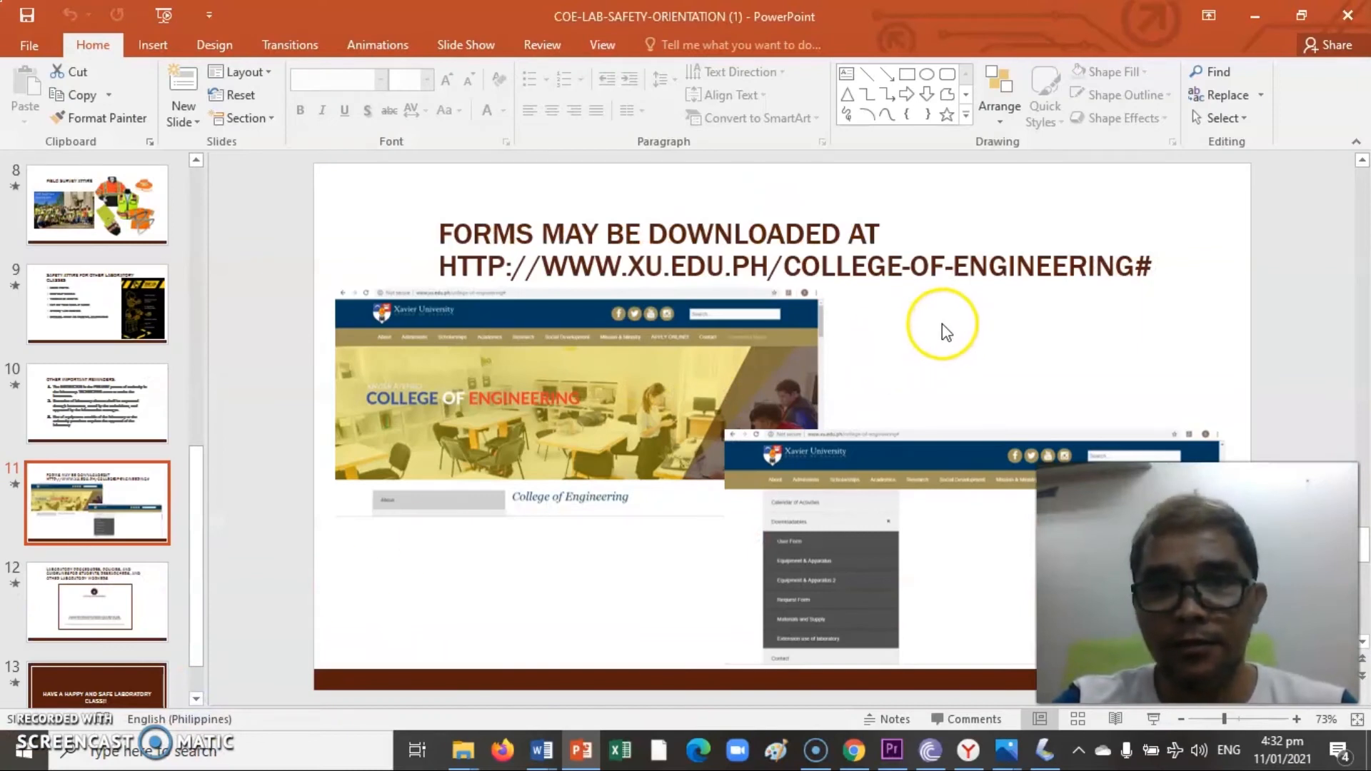
{"action": "mouse_move", "coordinate": [109, 622]}
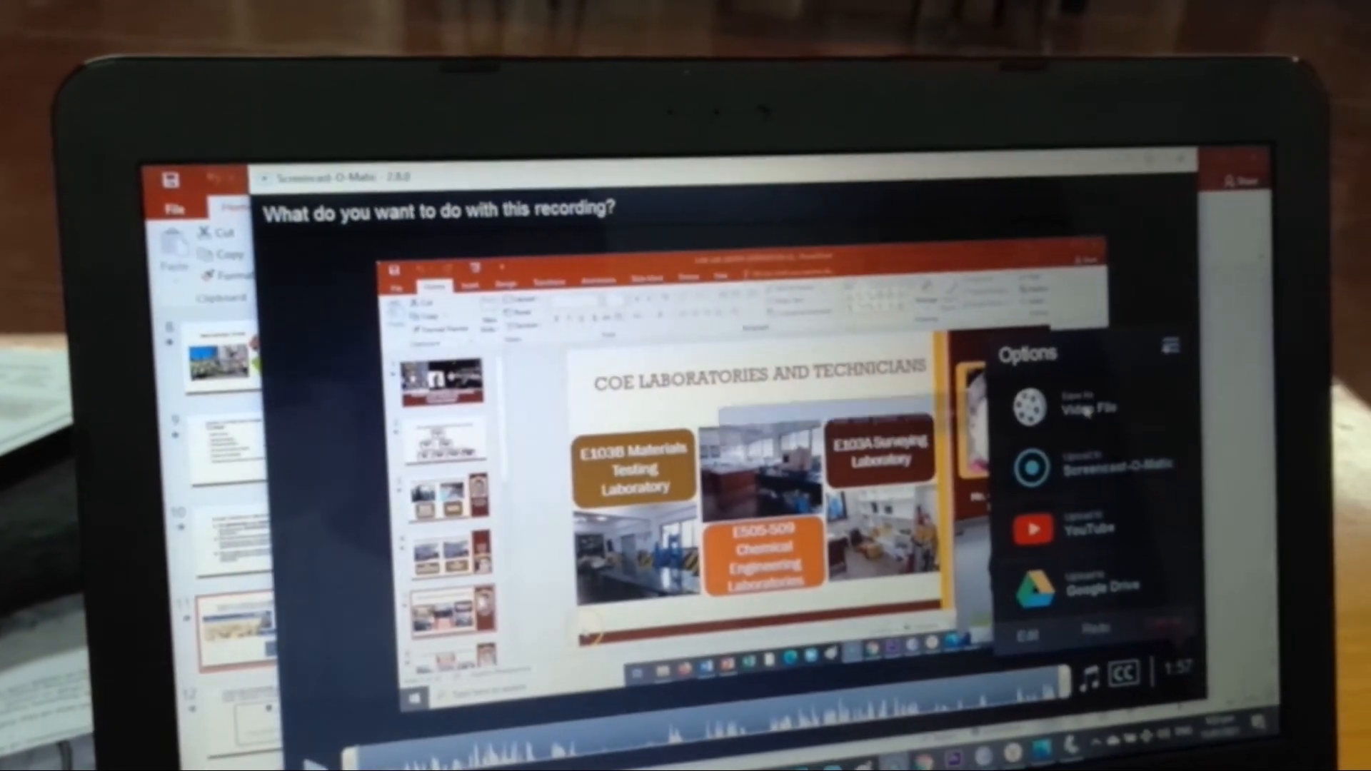
Save the recording as a video file and confirm the chosen output folder
{"action": "left_click", "coordinate": [1088, 410]}
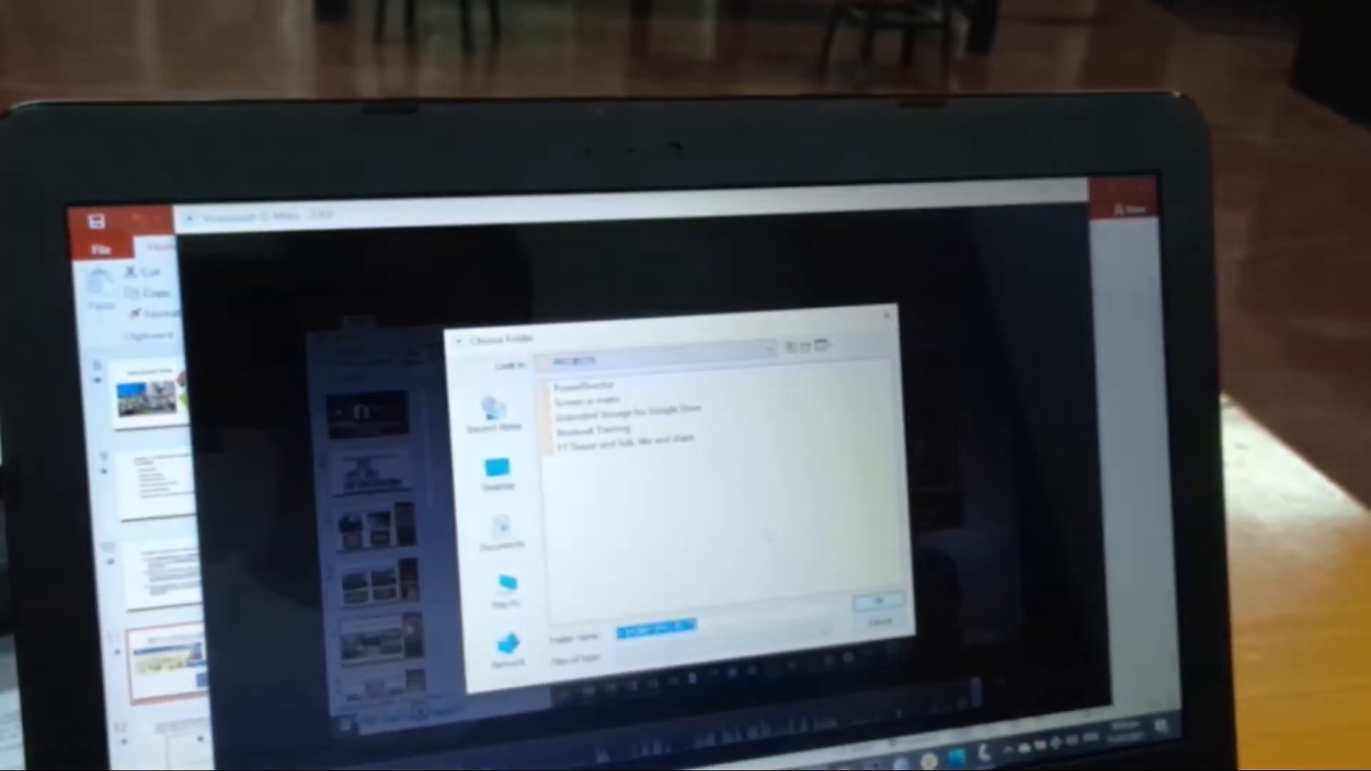
{"action": "left_click", "coordinate": [586, 405]}
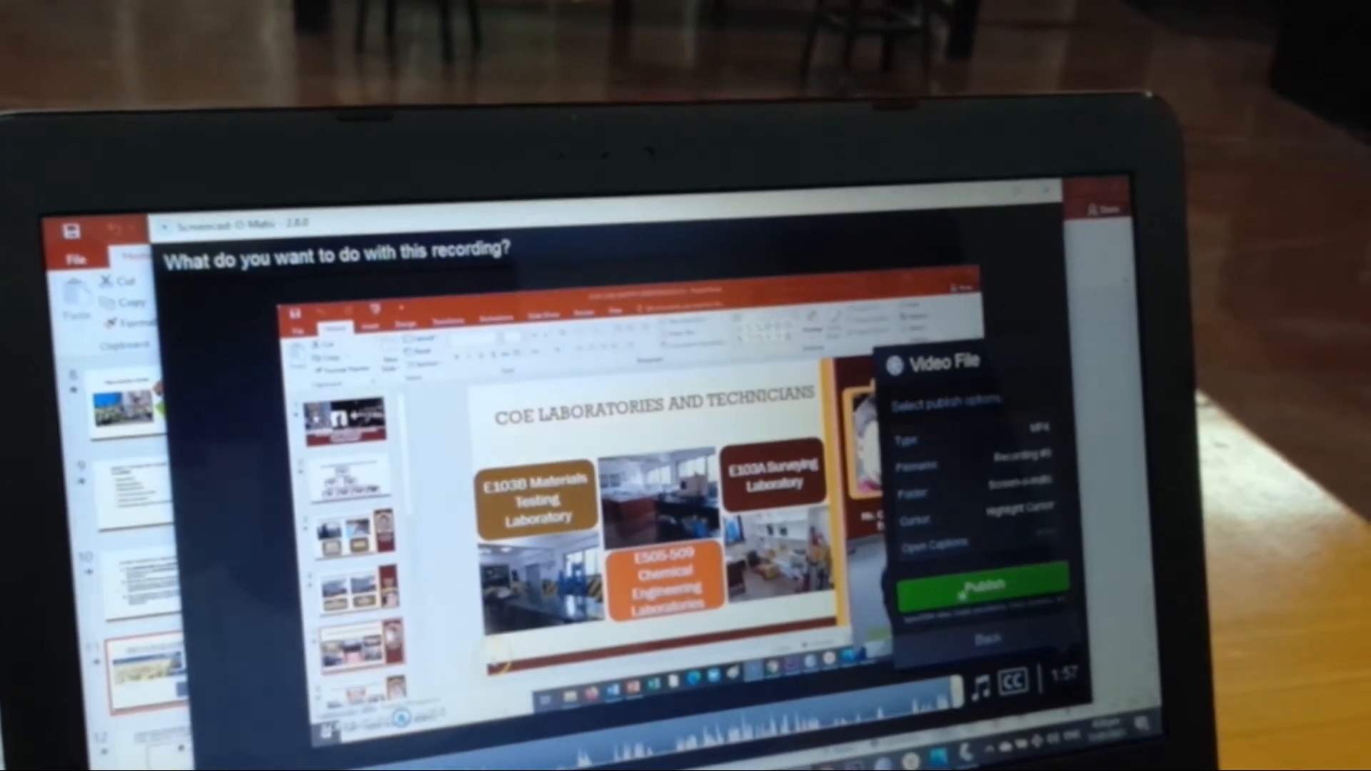
Publish the recording to Recording #9.mp4 and wait for the completion checkmark
{"action": "left_click", "coordinate": [981, 586]}
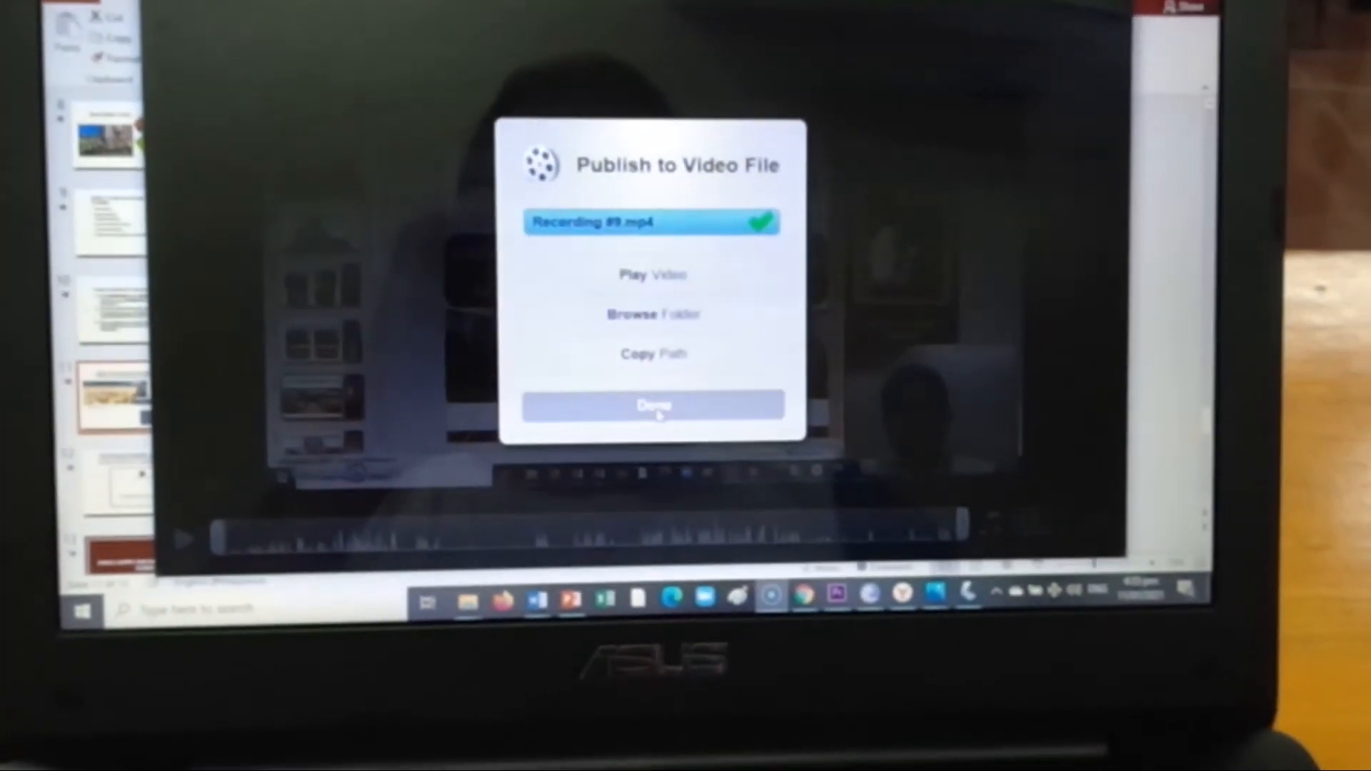
Browse to the Screen-o-matic projects folder and open the MP4 file's shortcut menu
{"action": "left_click", "coordinate": [653, 405]}
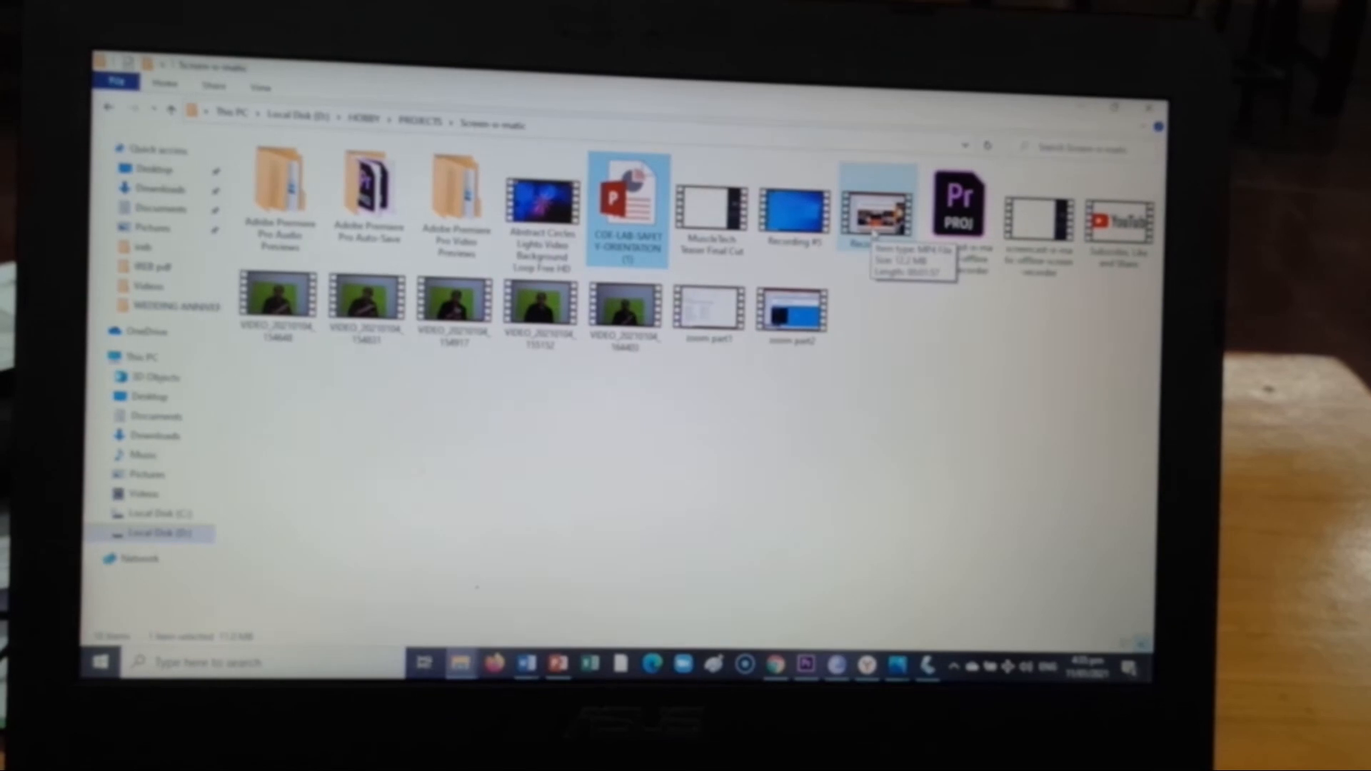
{"action": "right_click", "coordinate": [876, 208]}
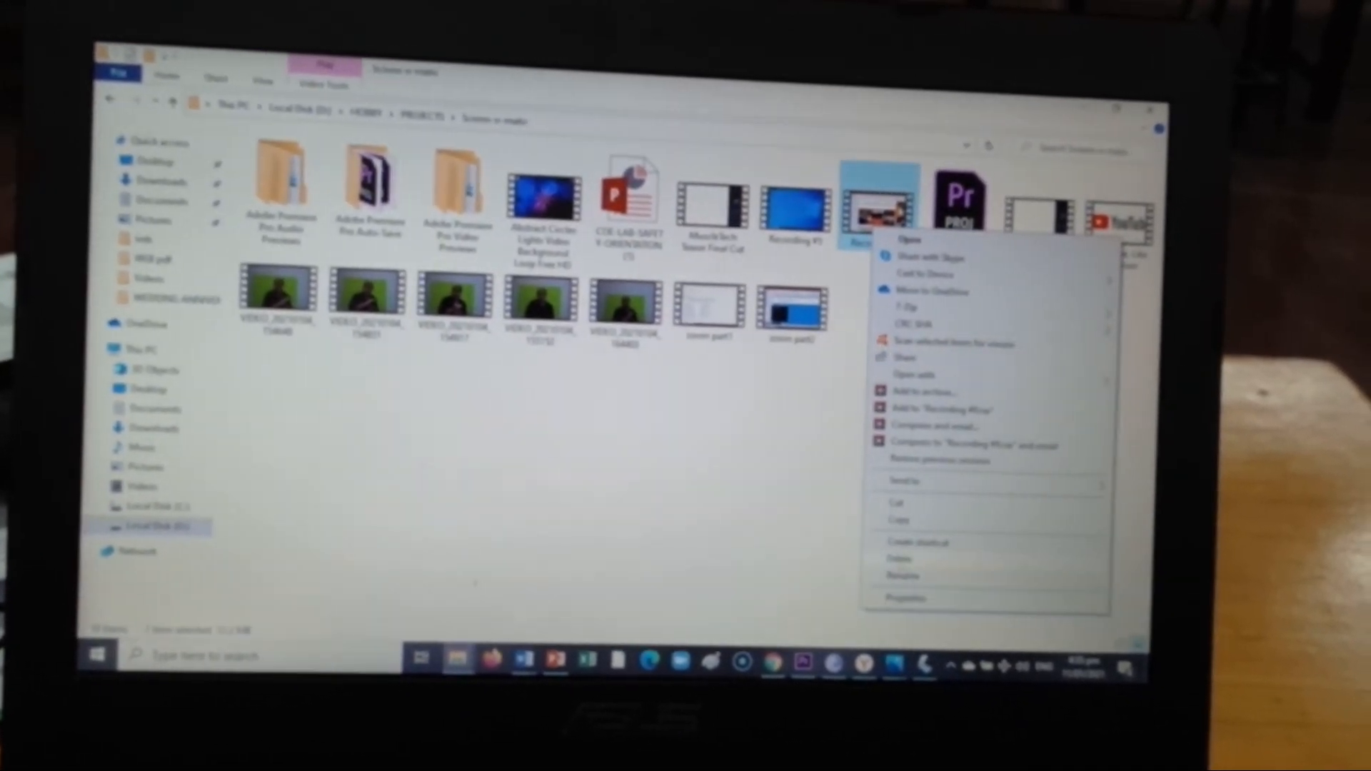